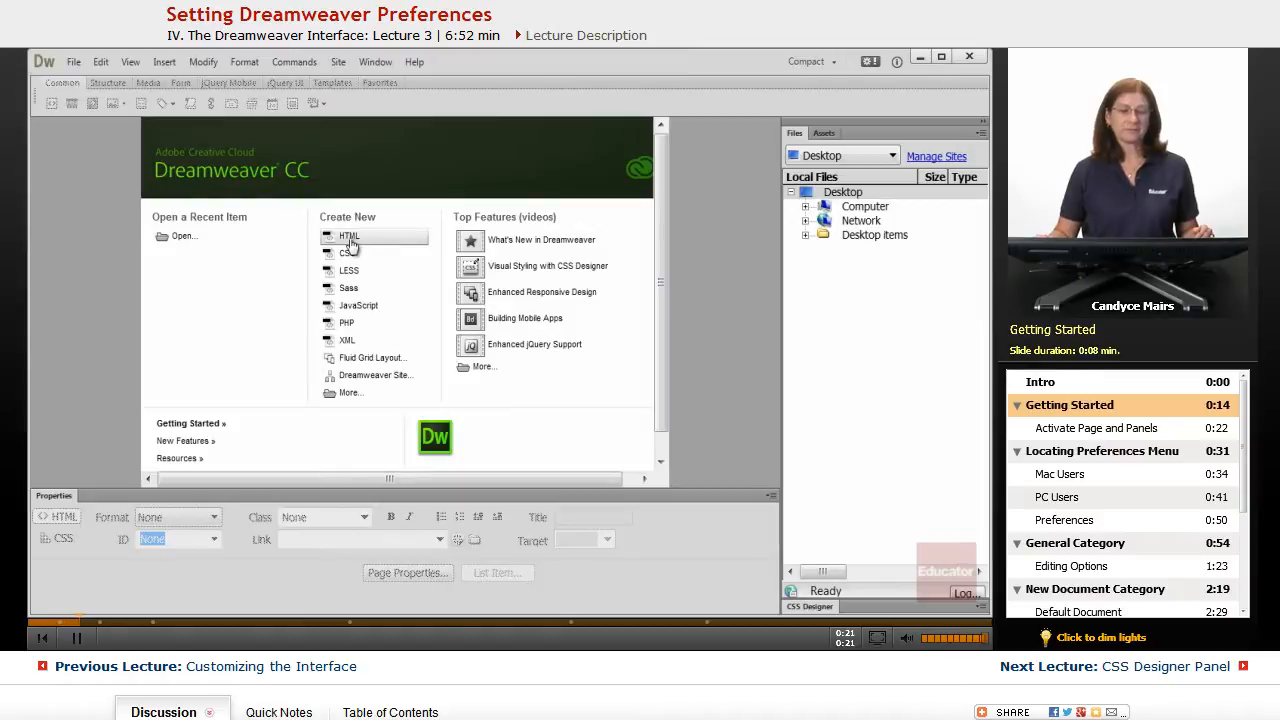
Create a new HTML document from the Welcome screen's Create New list.
click(349, 239)
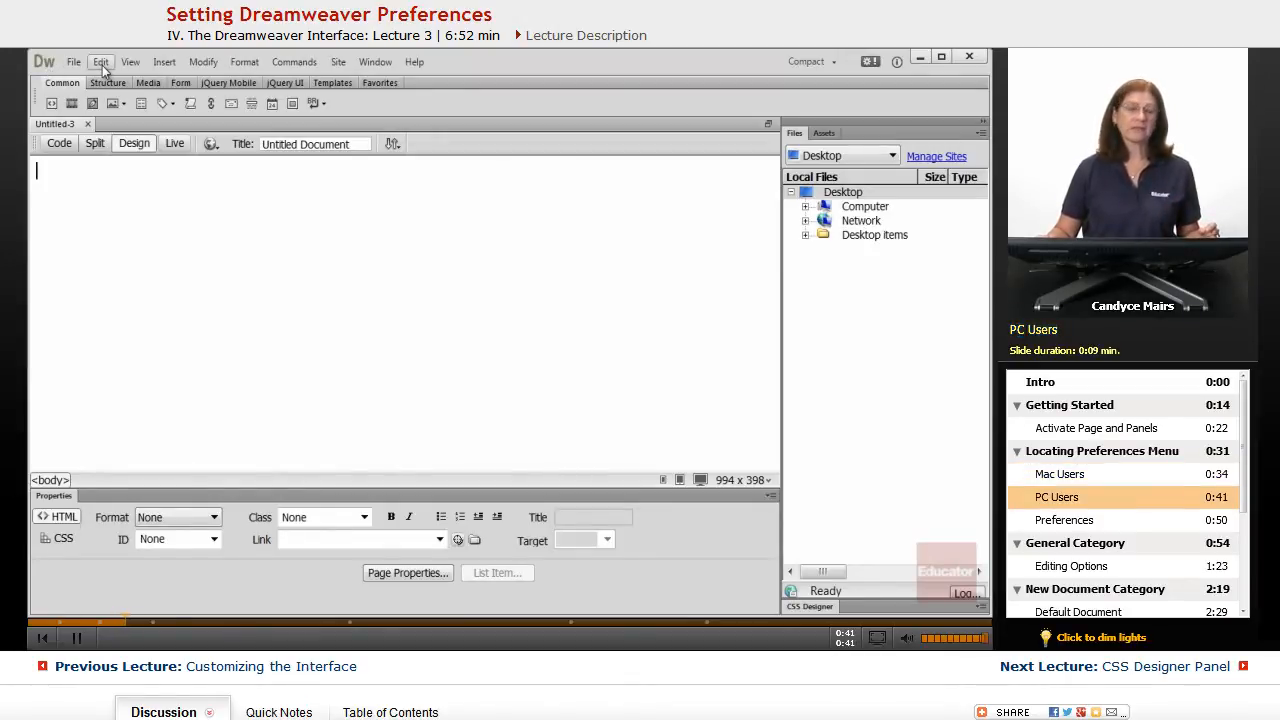
Open Preferences from the Edit menu.
click(100, 61)
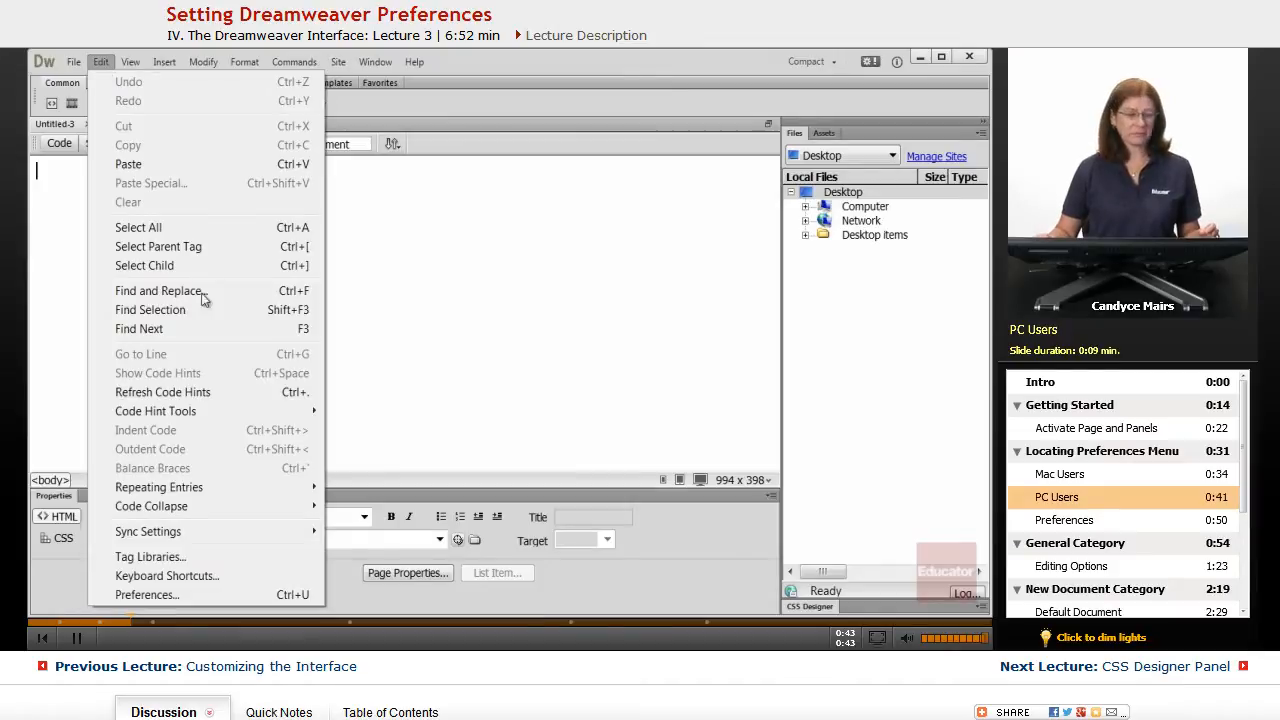
mouse_move(147, 594)
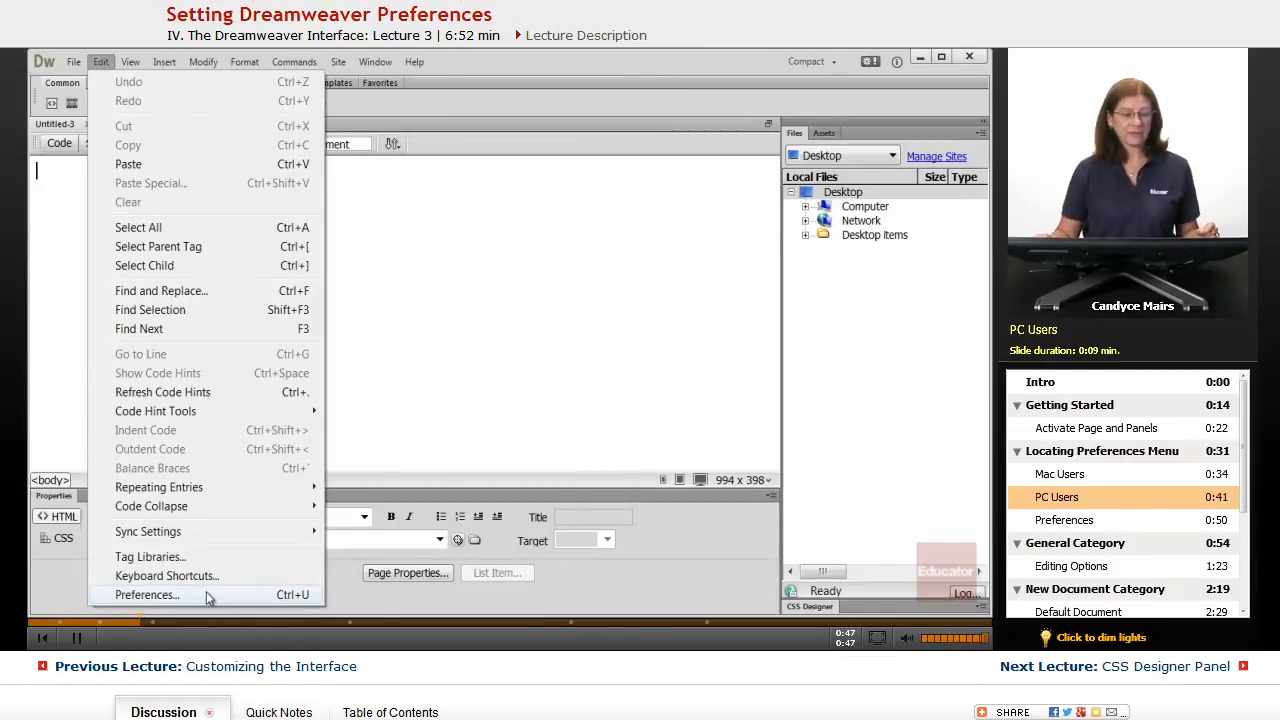
click(147, 594)
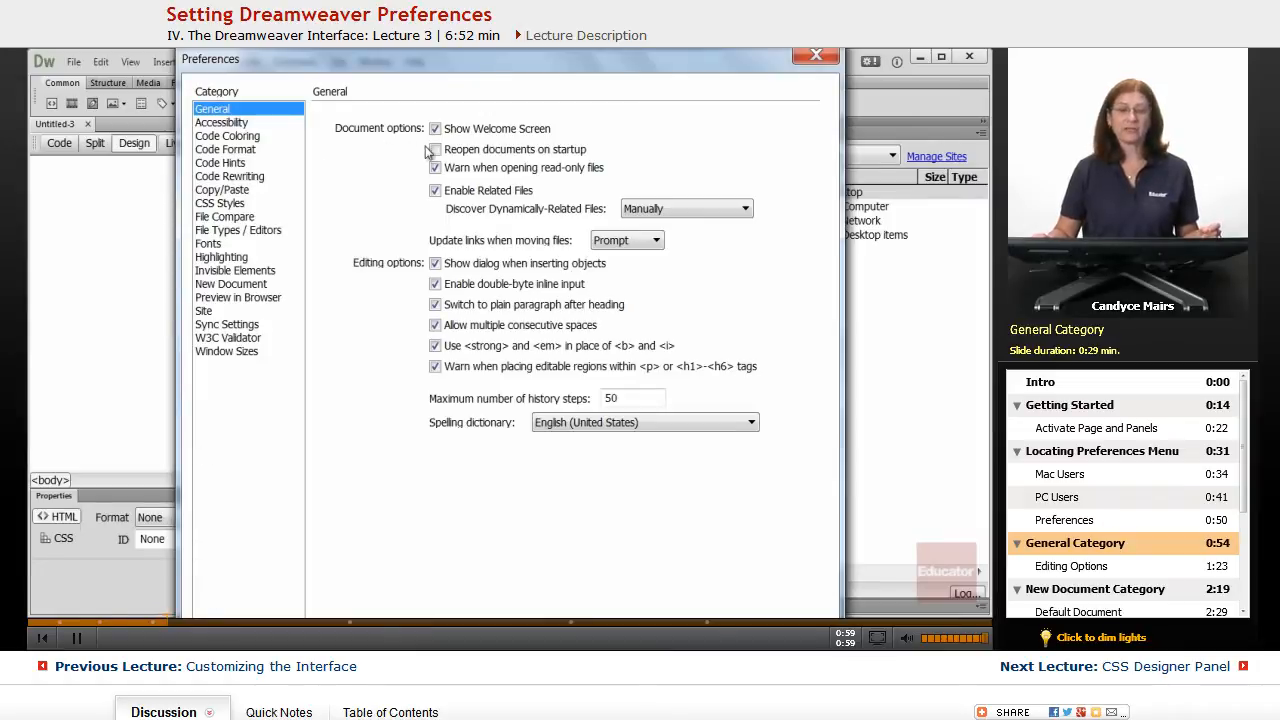
Keep multiple consecutive spaces allowed and stop using <strong>/<em> for <b>/<i>.
click(435, 128)
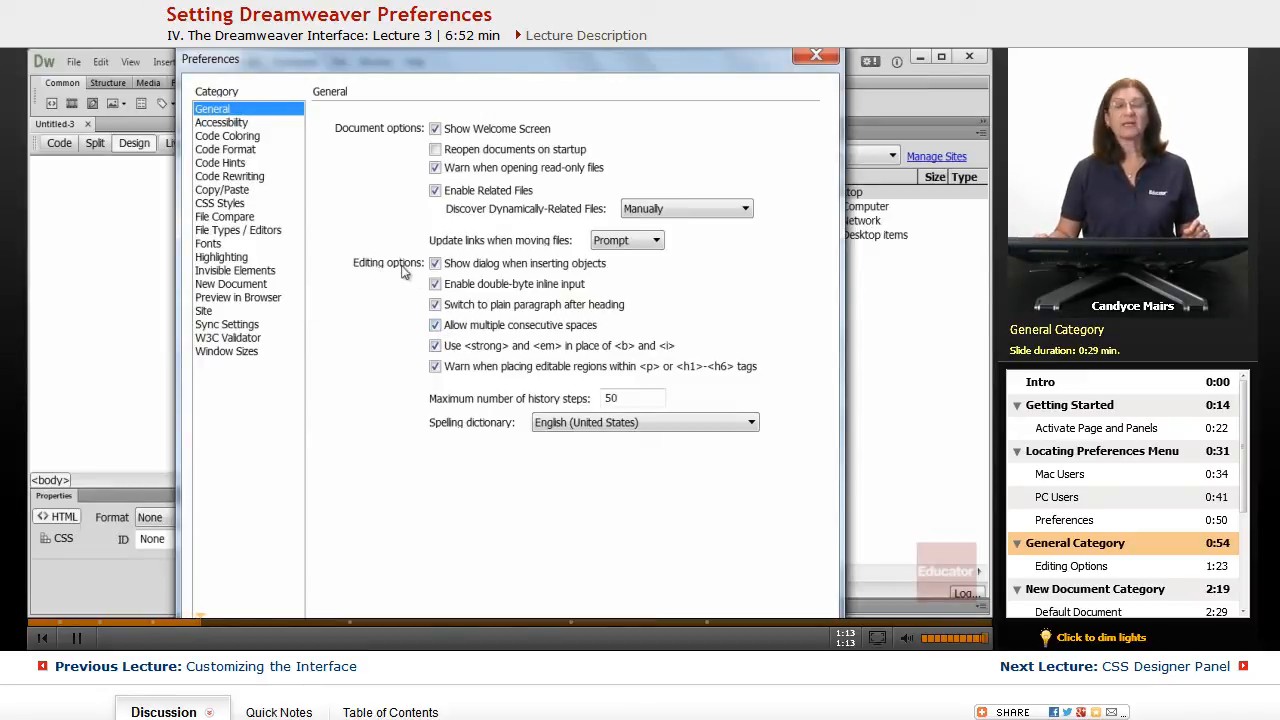
mouse_move(405, 245)
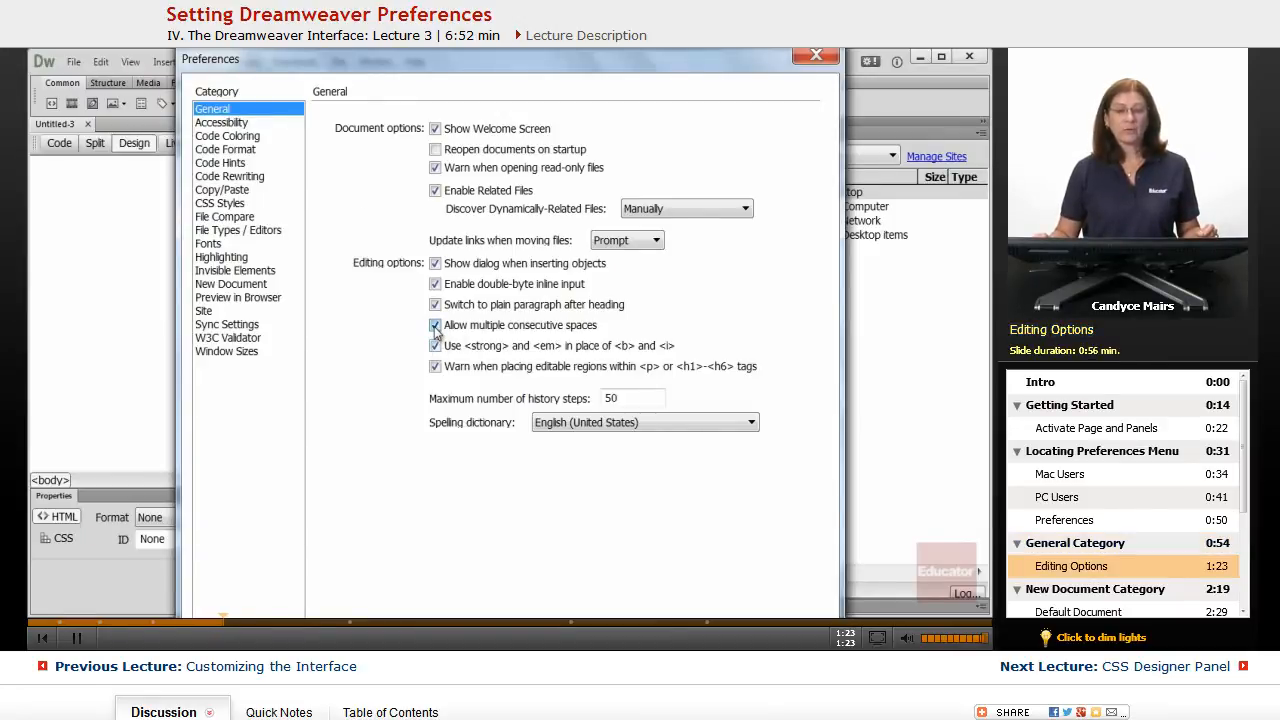
click(435, 325)
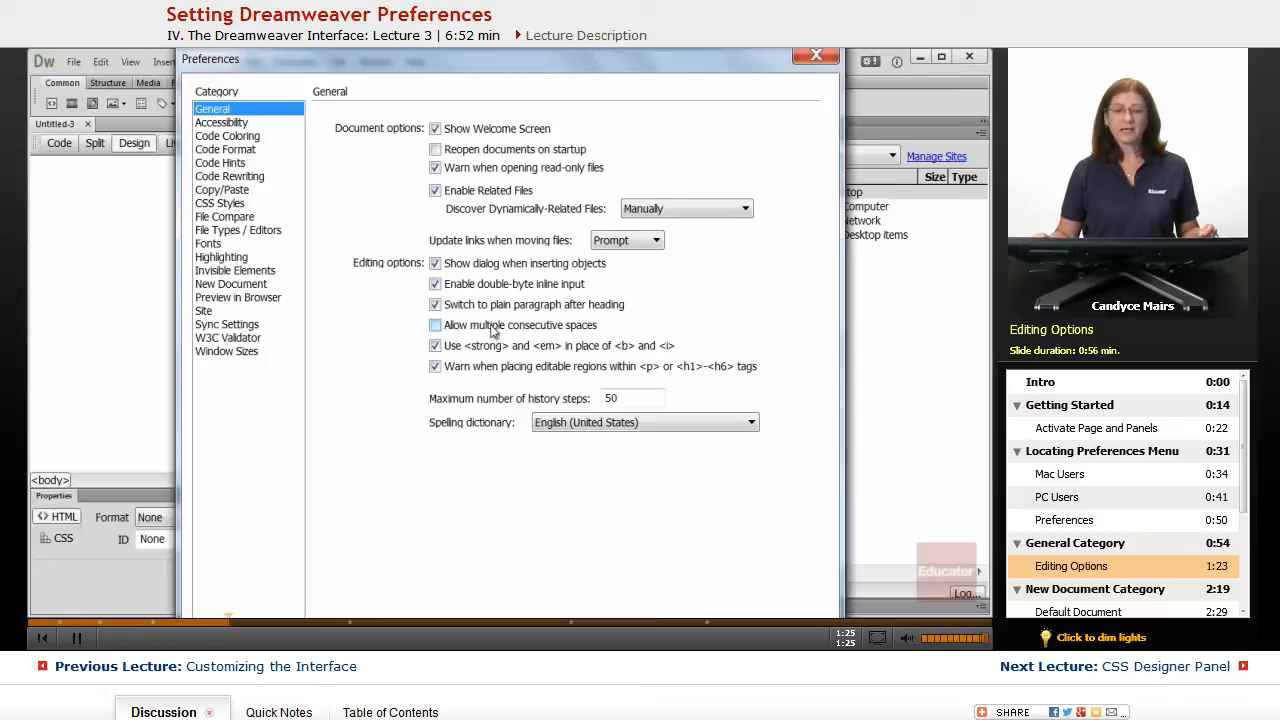
mouse_move(518, 343)
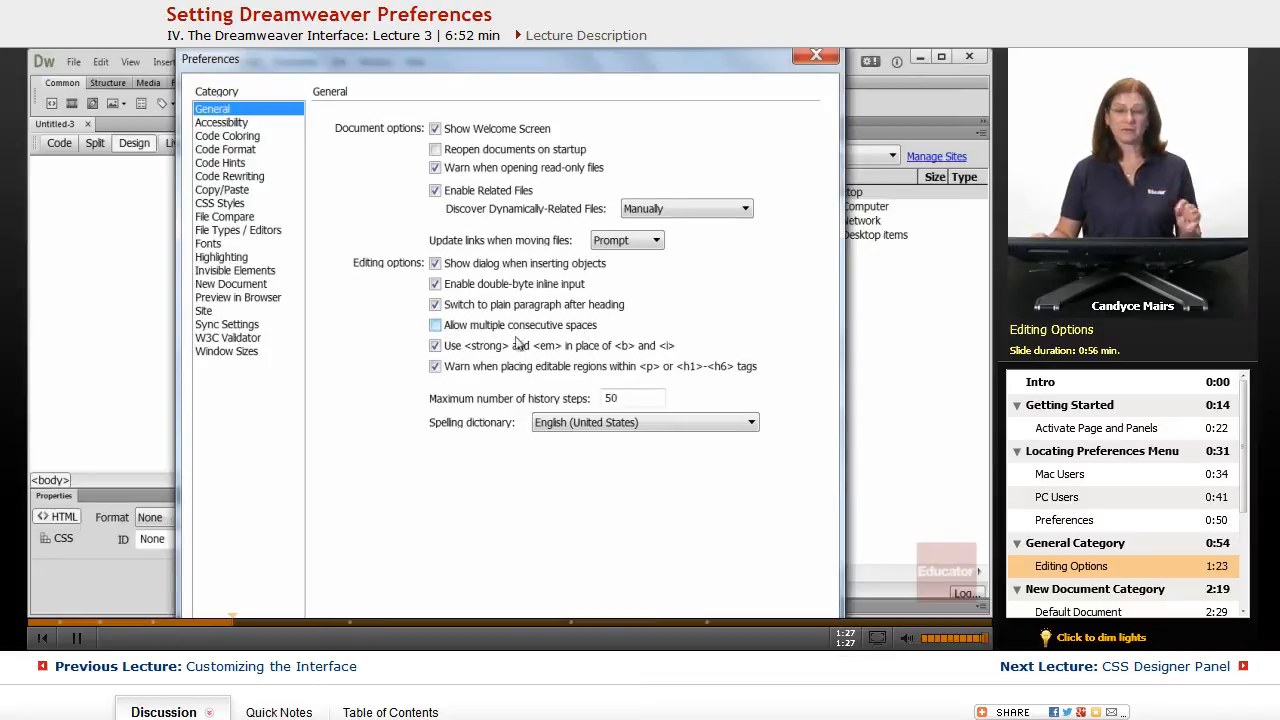
click(435, 325)
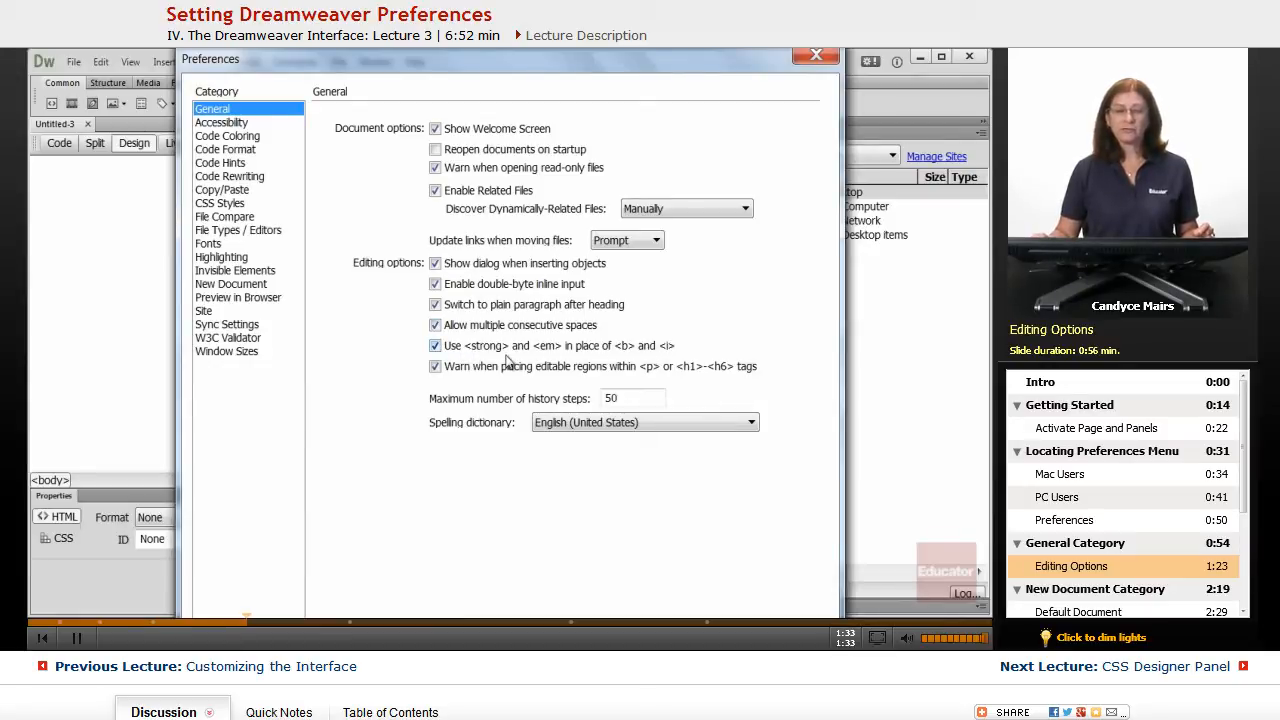
mouse_move(600, 358)
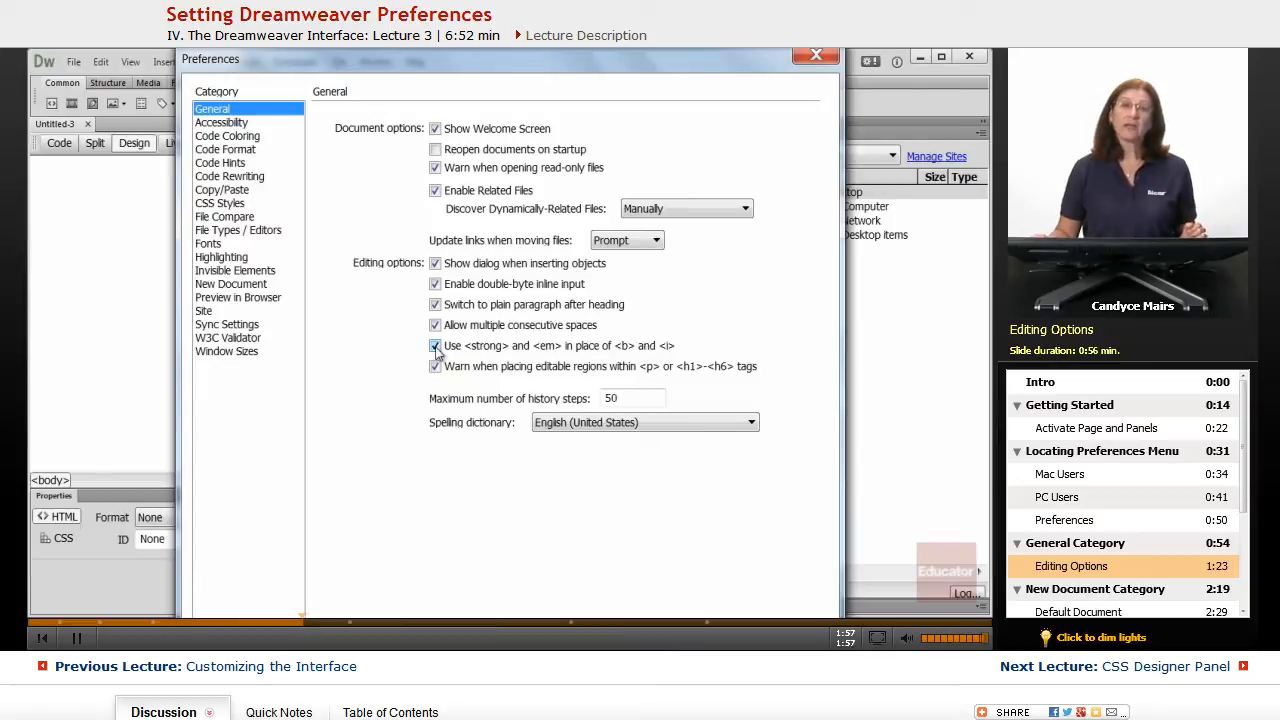
click(435, 345)
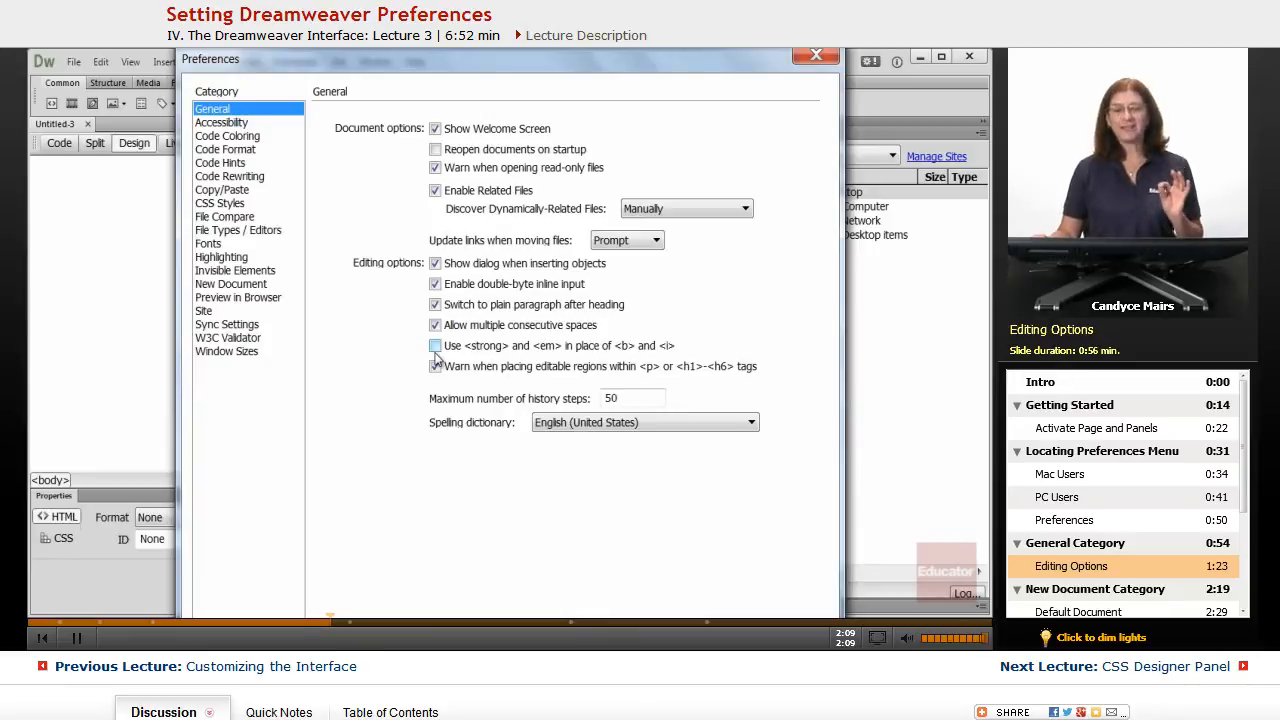
mouse_move(465, 490)
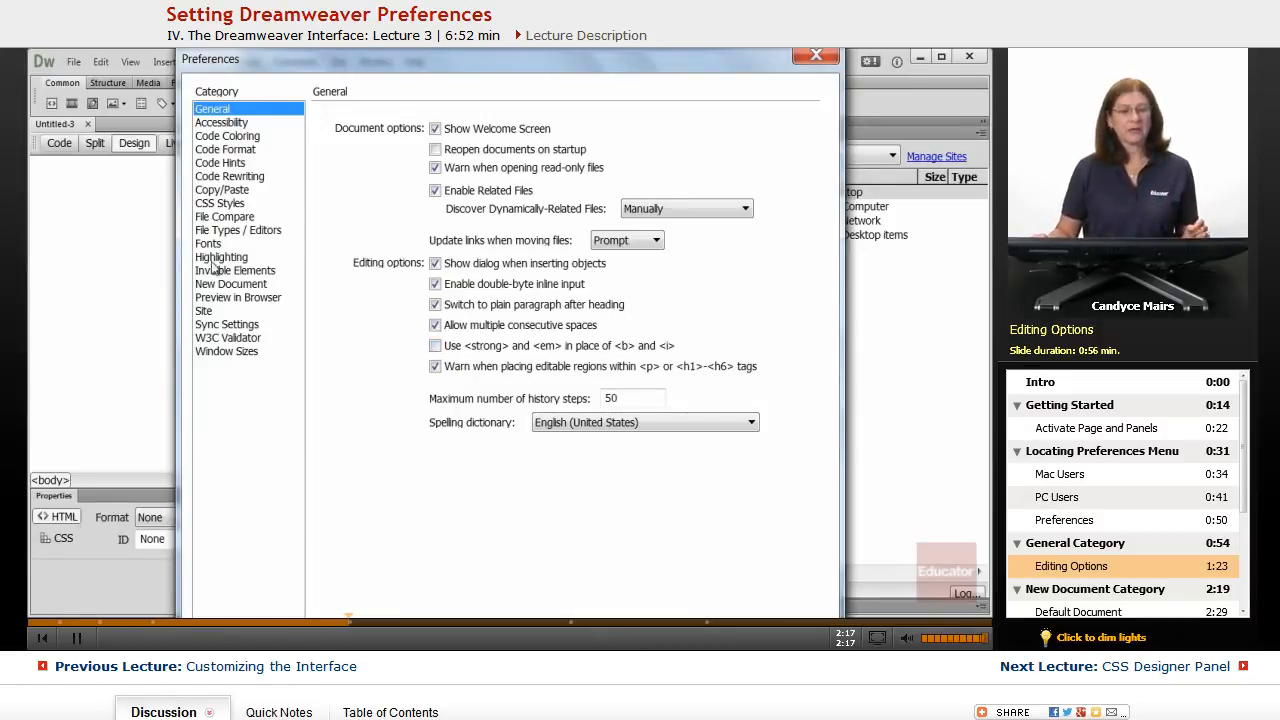
In the New Document category, keep HTML as the default document.
click(231, 284)
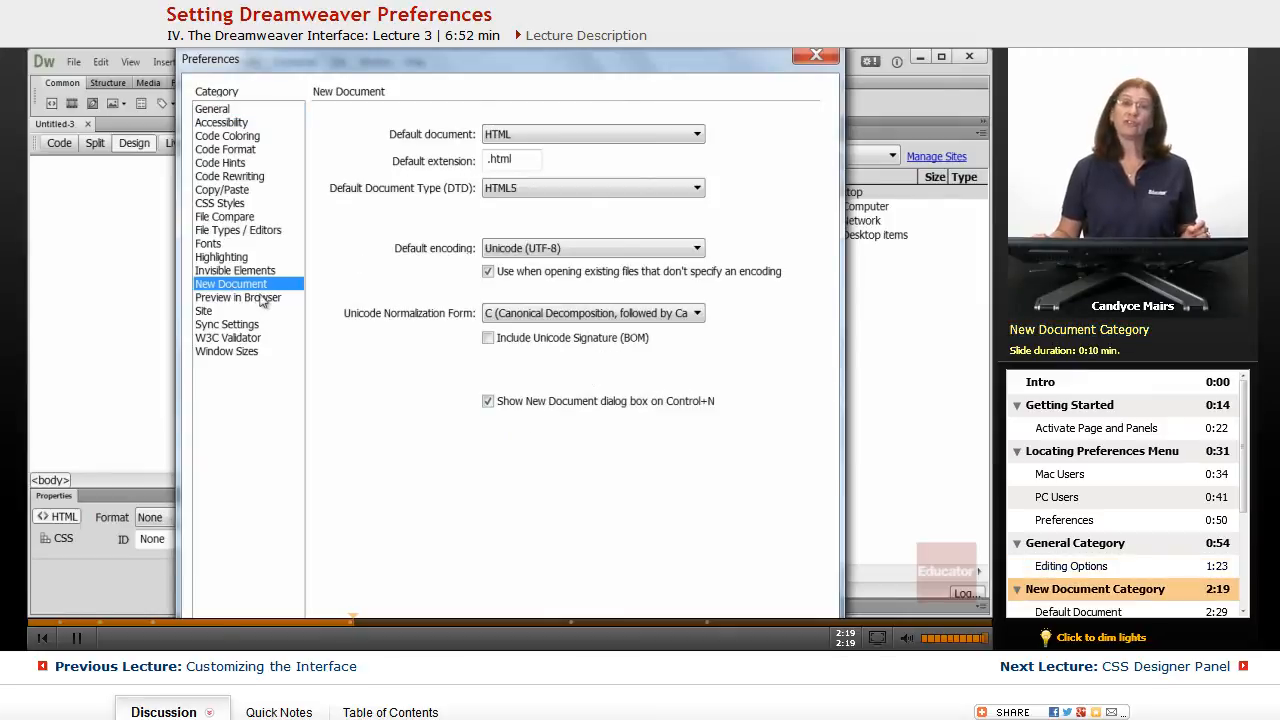
mouse_move(433, 272)
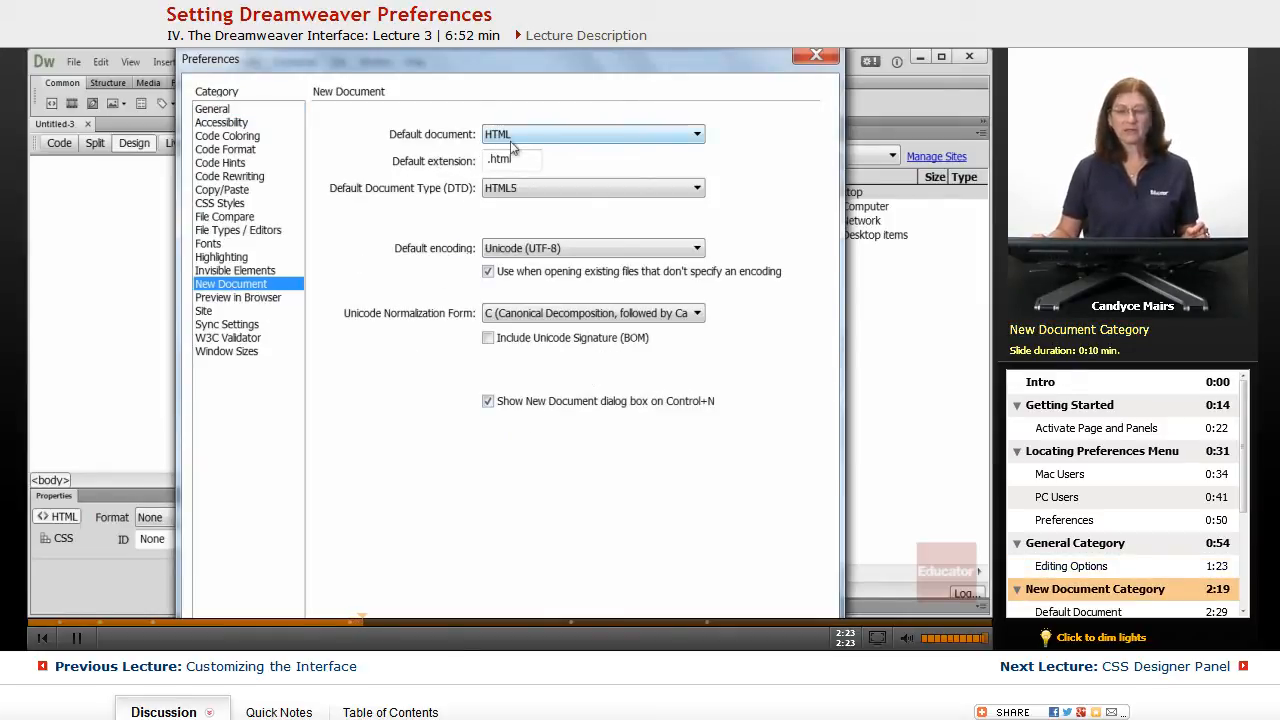
click(697, 134)
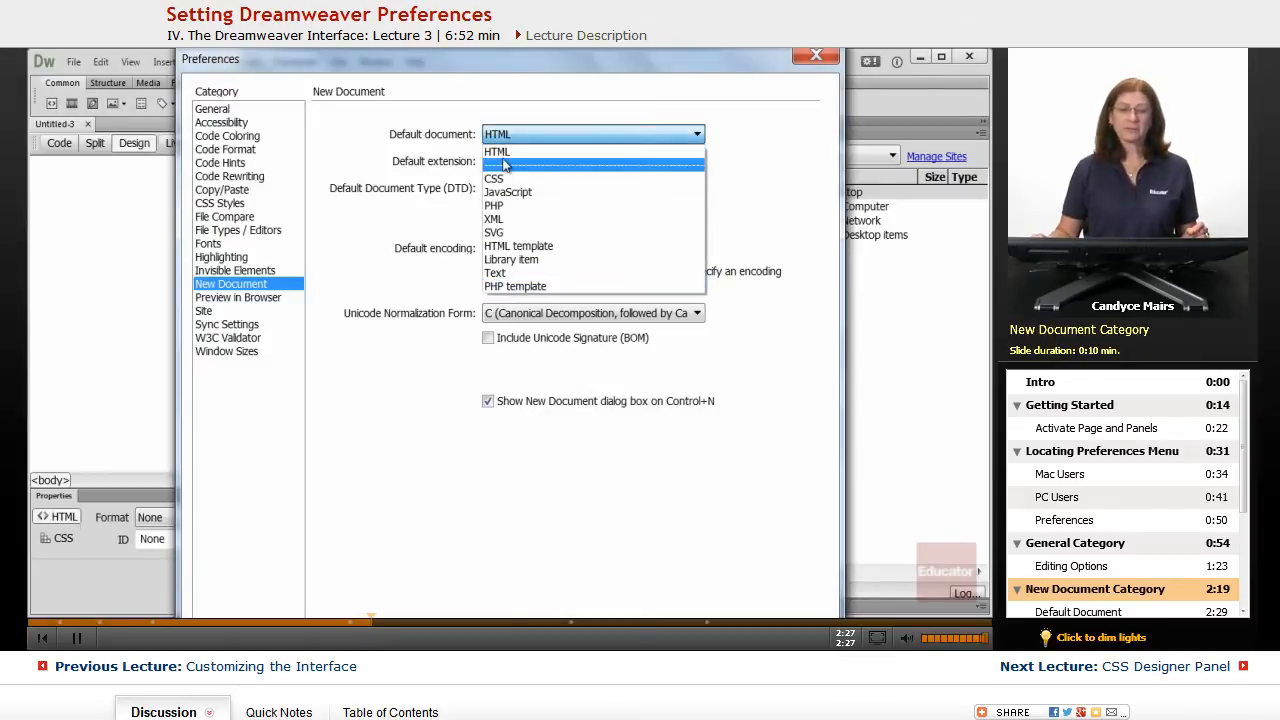
click(497, 151)
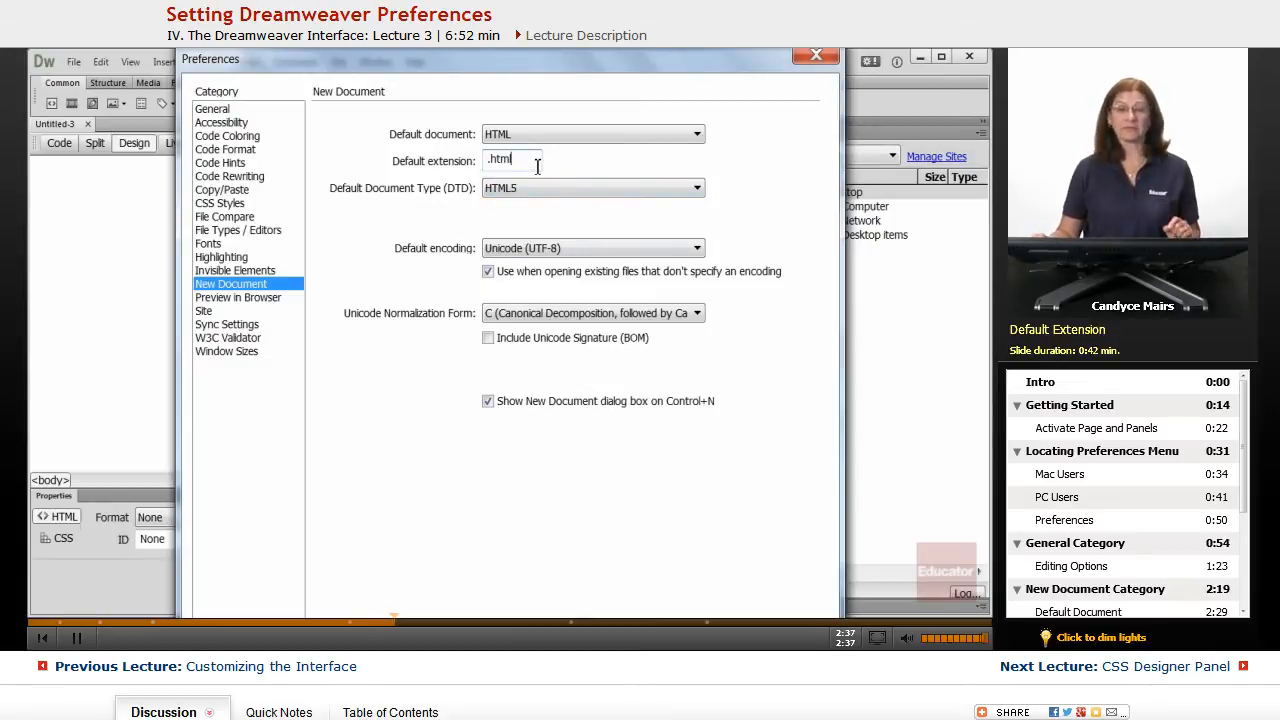
key(Backspace)
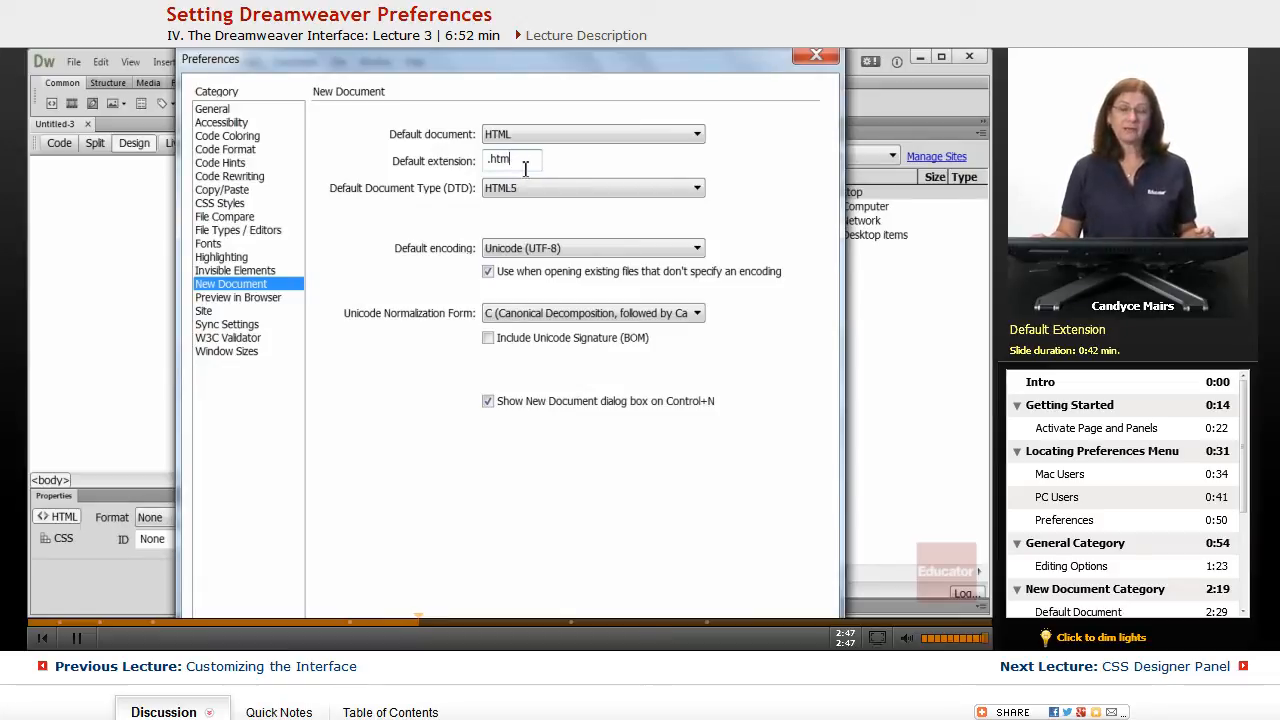
key(Backspace)
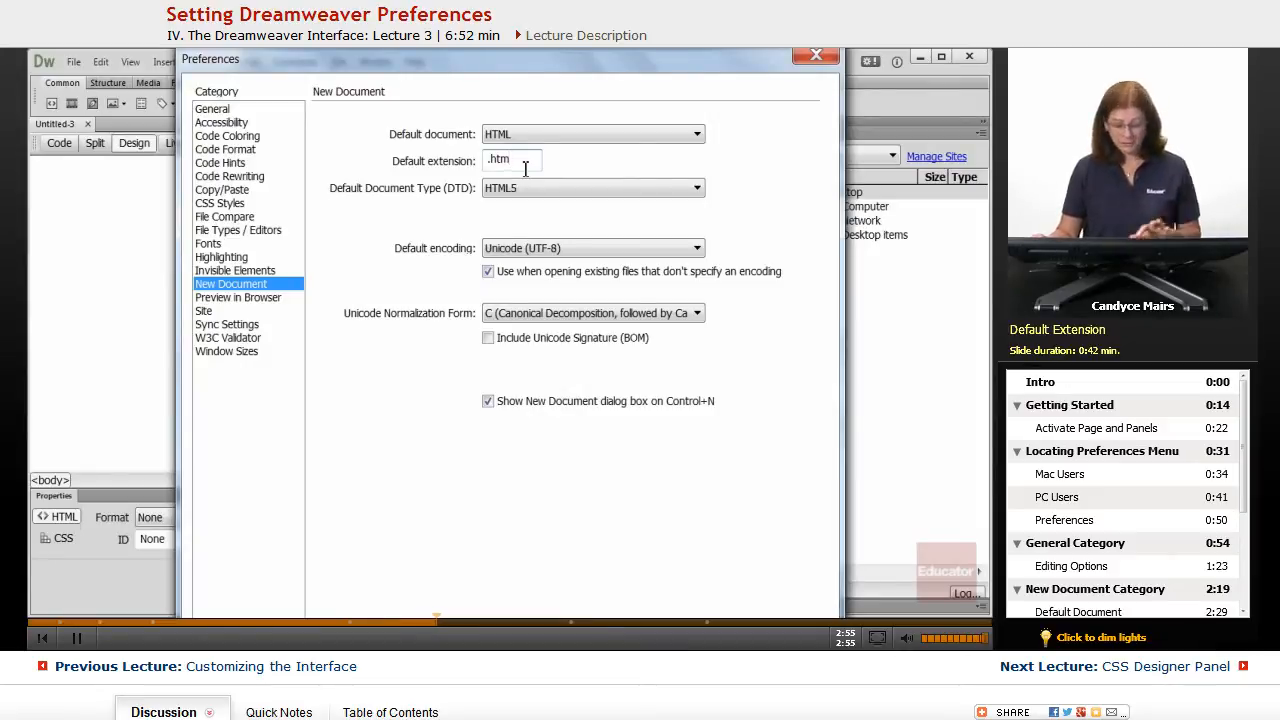
text(l)
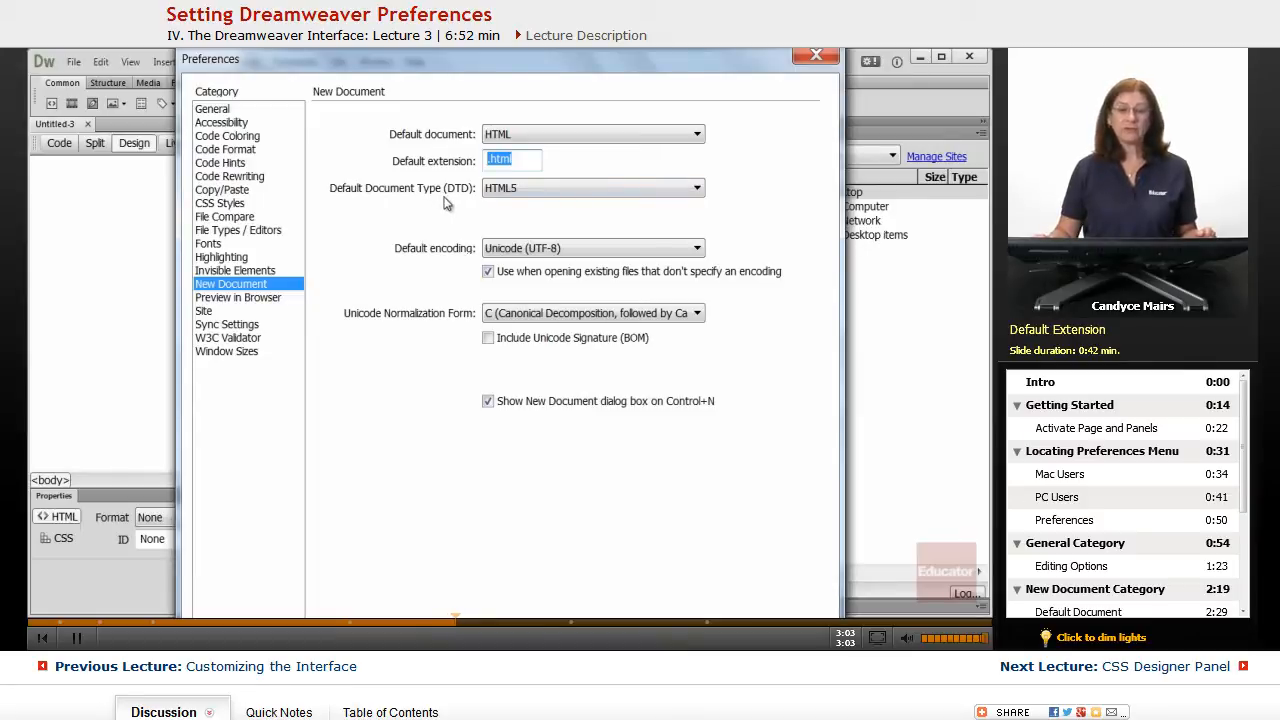
Pick XHTML 1.0 Transitional as default document type, then reopen the DTD list.
click(697, 188)
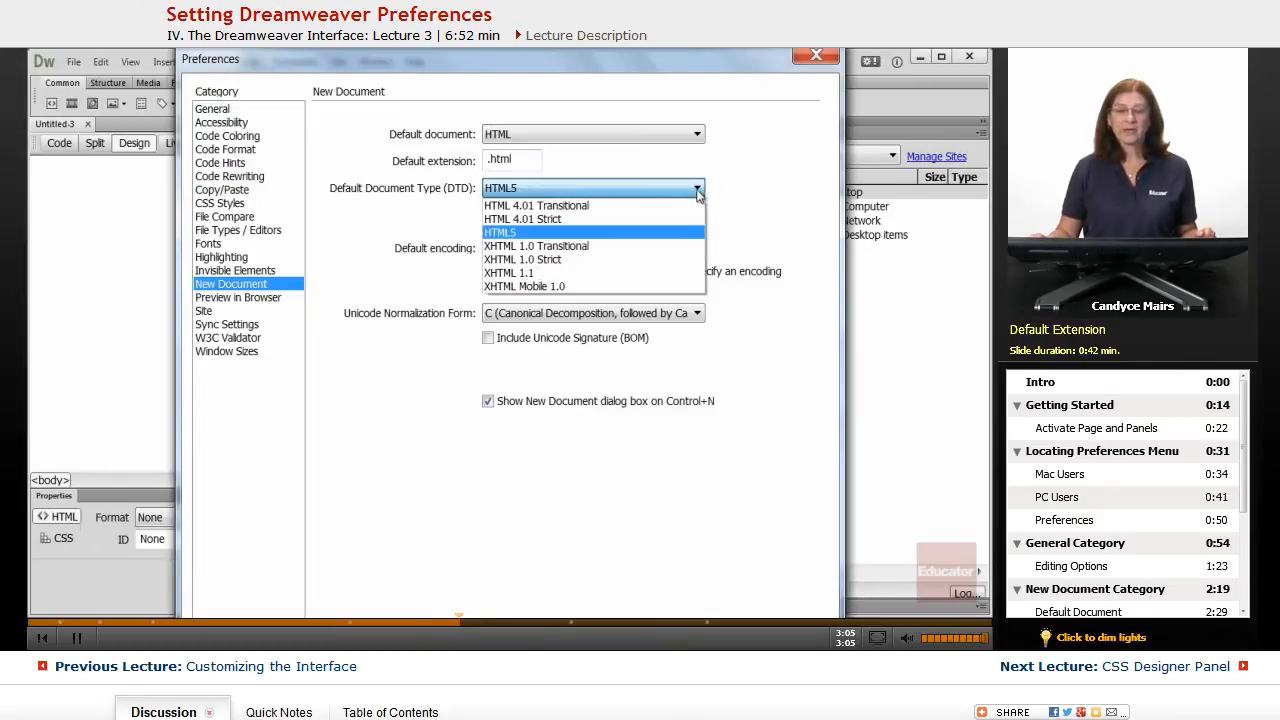
click(535, 245)
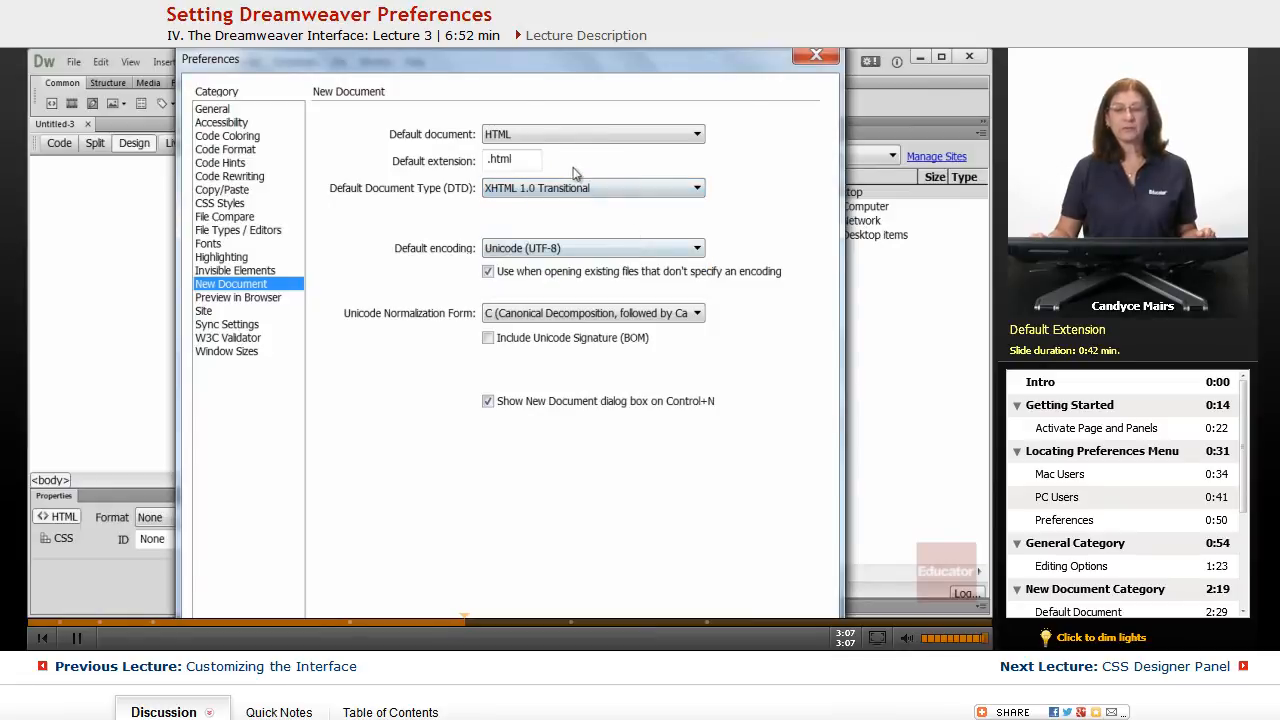
mouse_move(528, 207)
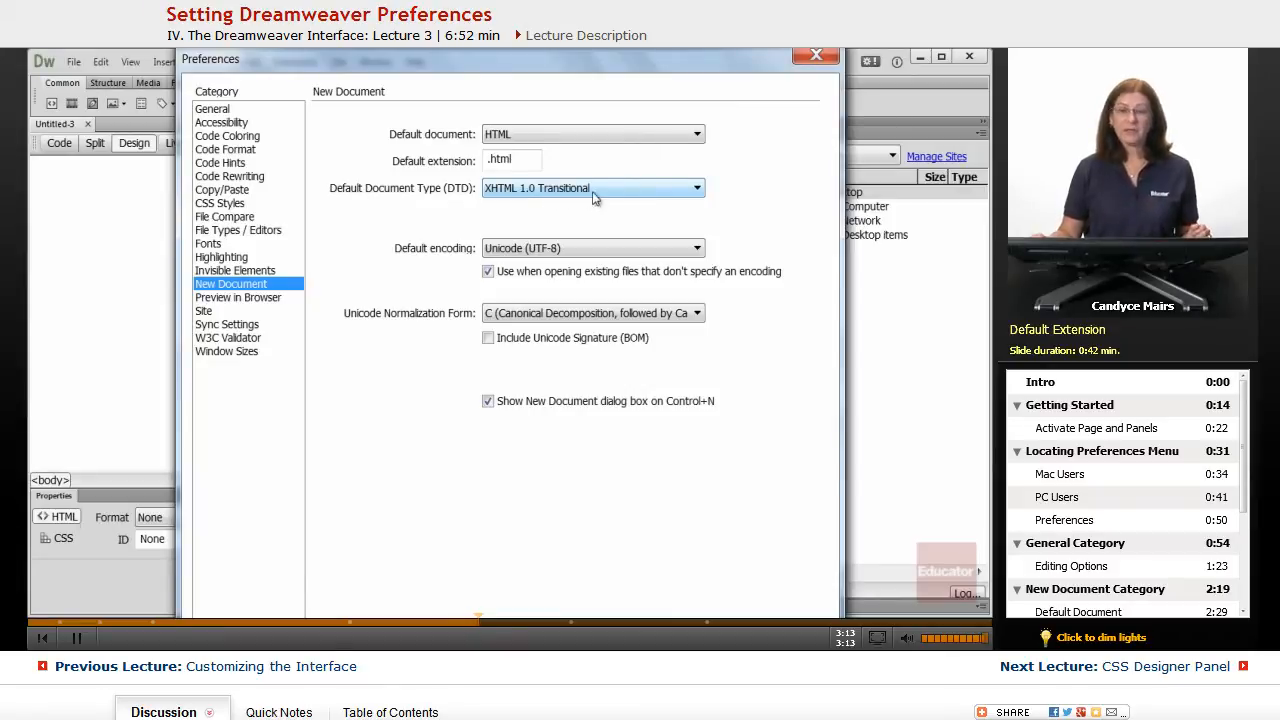
click(697, 188)
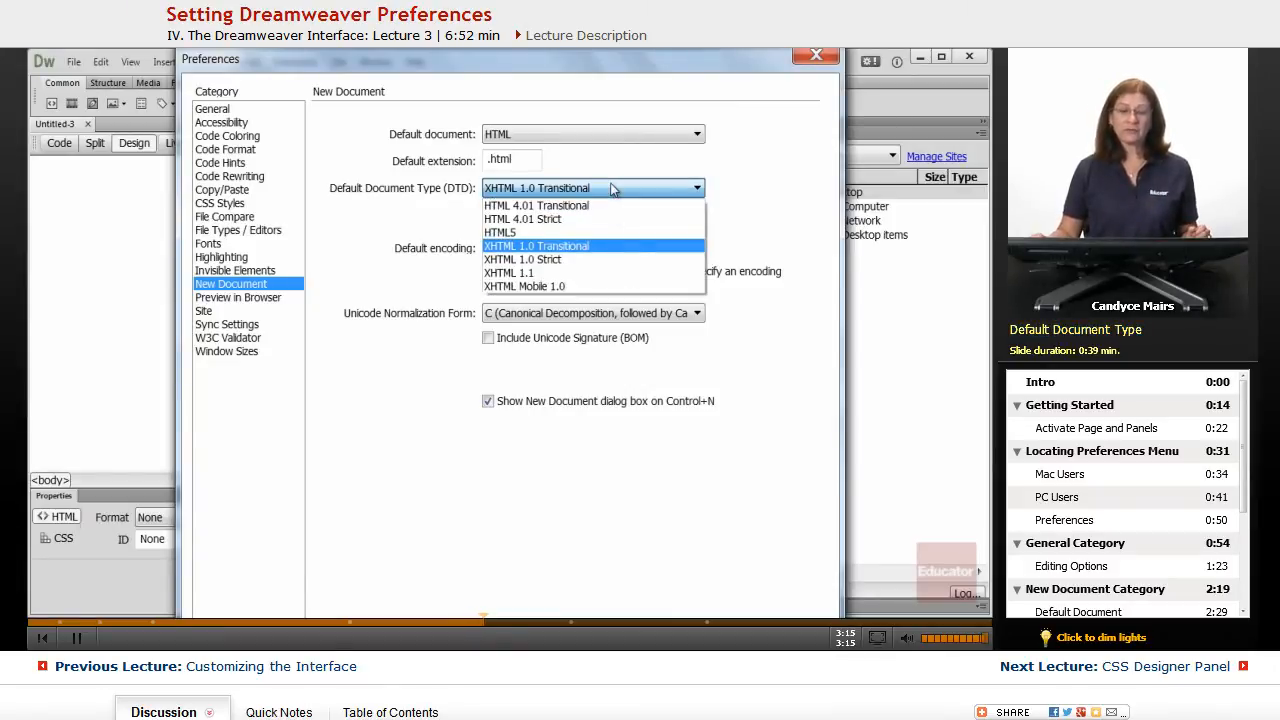
mouse_move(550, 232)
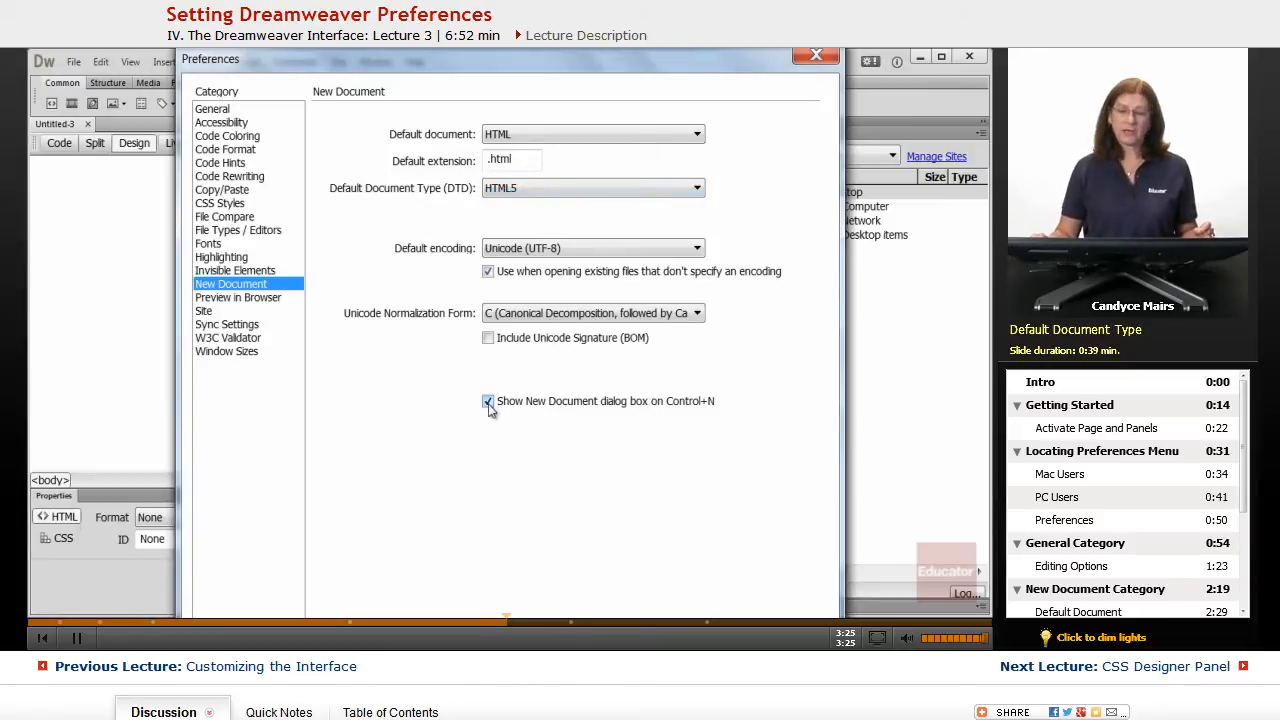
Uncheck 'Show New Document dialog box on Control+N'.
click(488, 401)
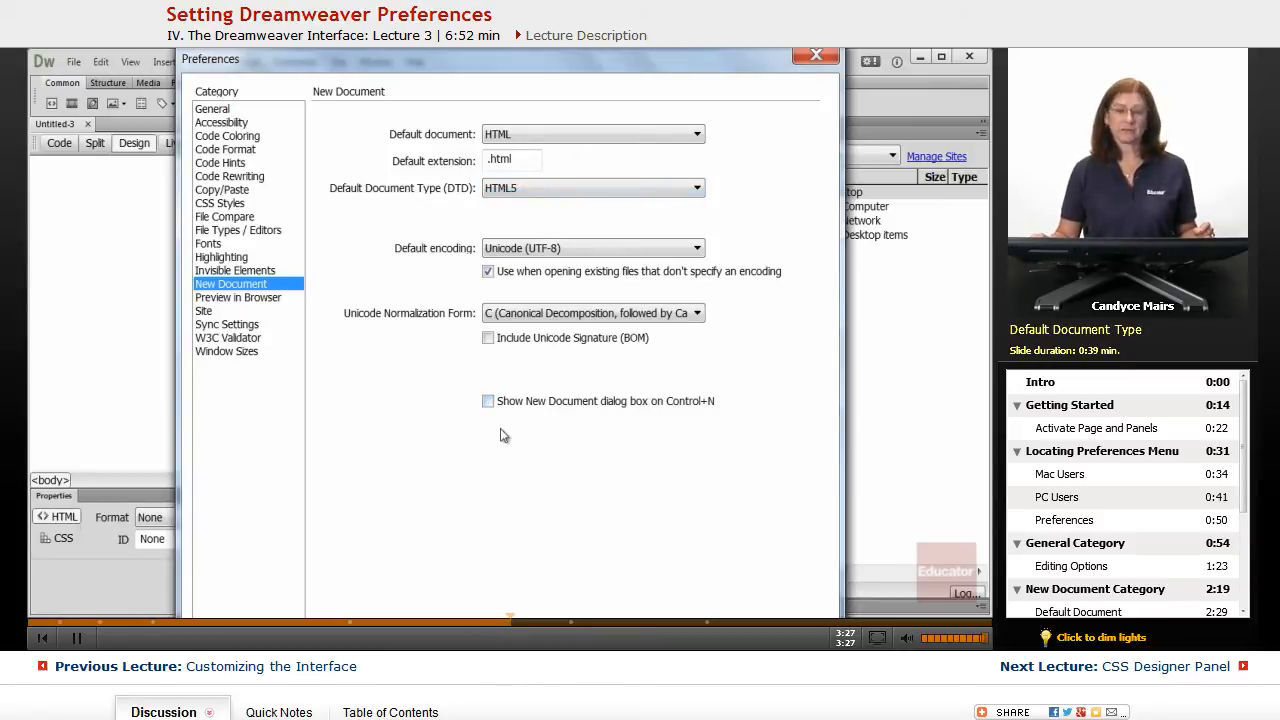
mouse_move(650, 420)
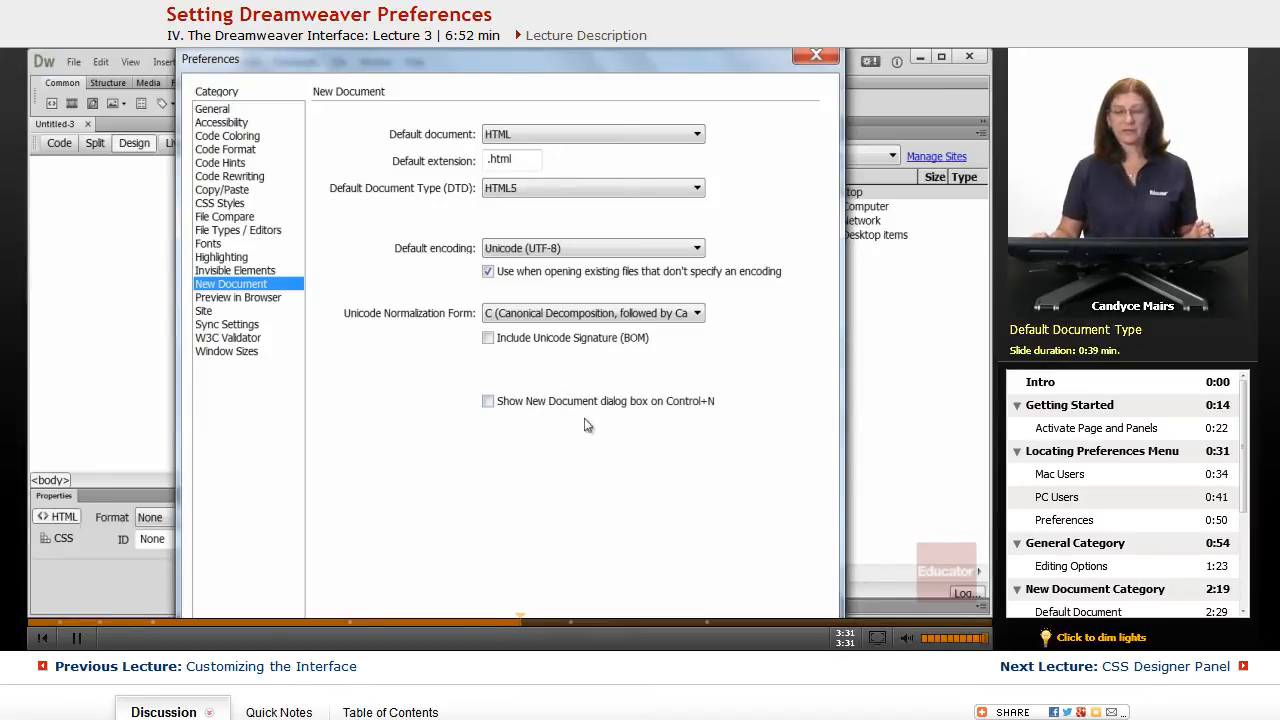
mouse_move(685, 410)
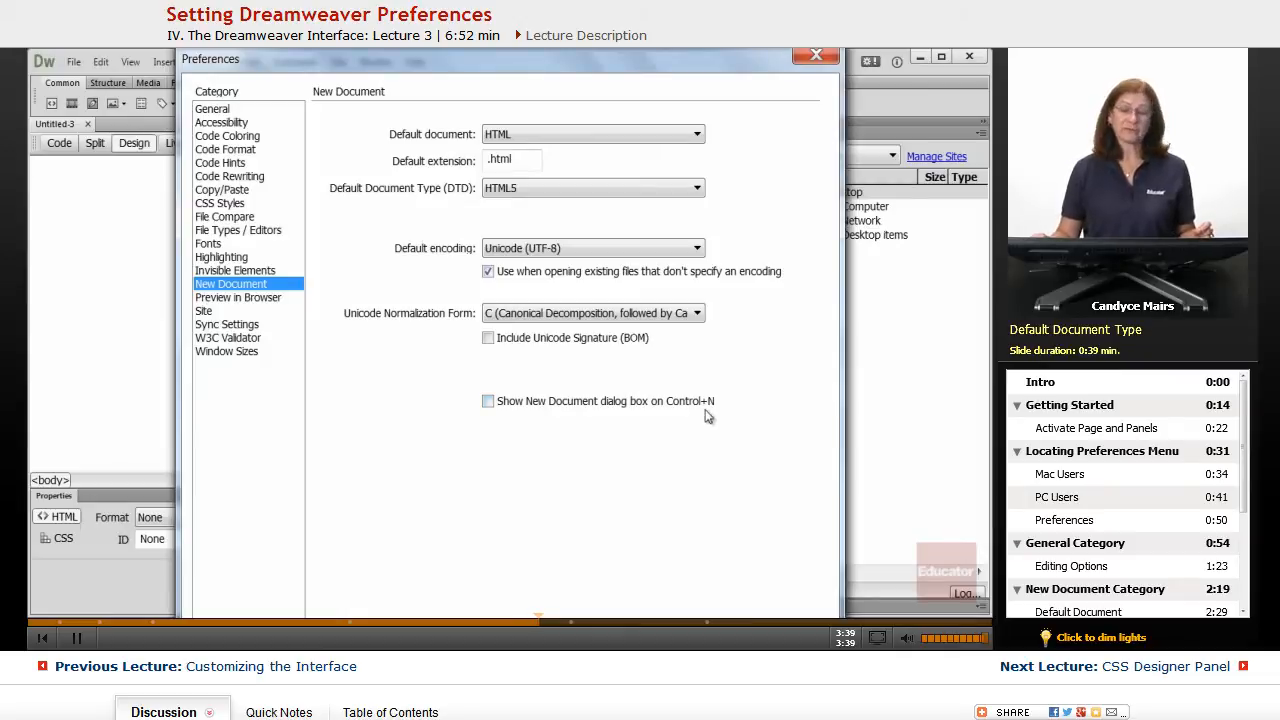
mouse_move(688, 430)
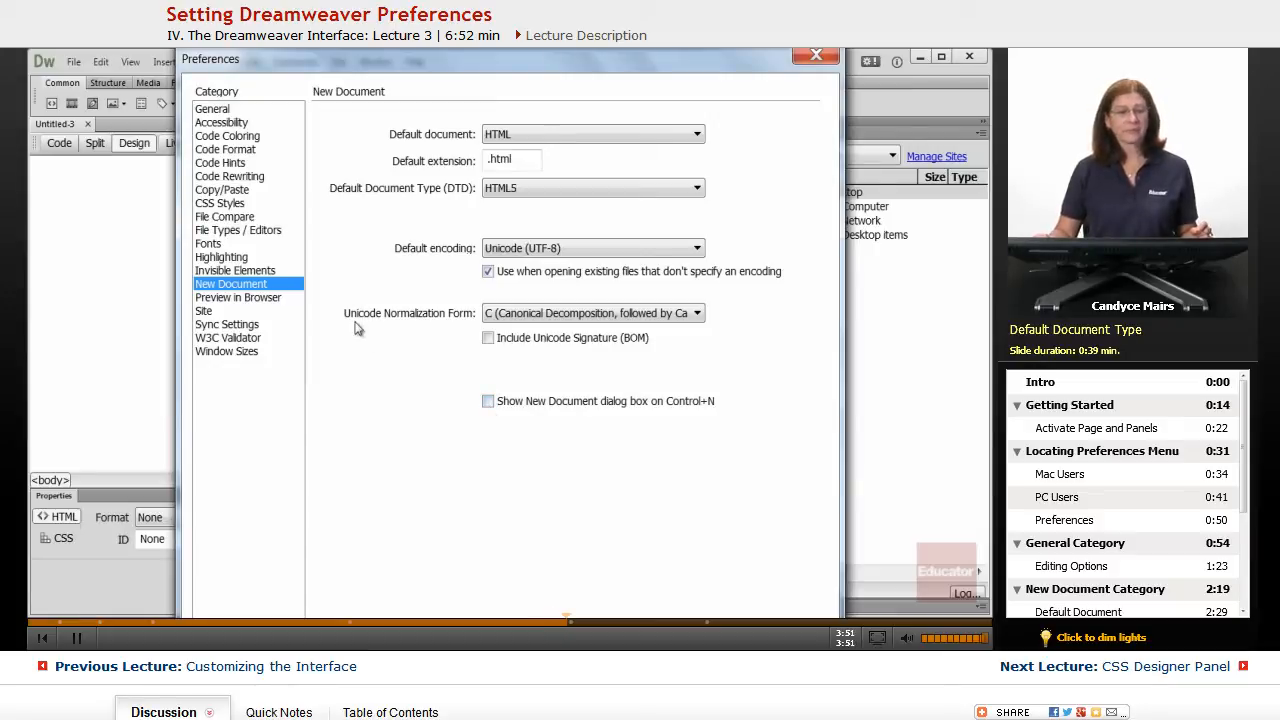
Show the Preview in Browser category listing Firefox, Google Chrome, IExplore and Safari.
click(238, 297)
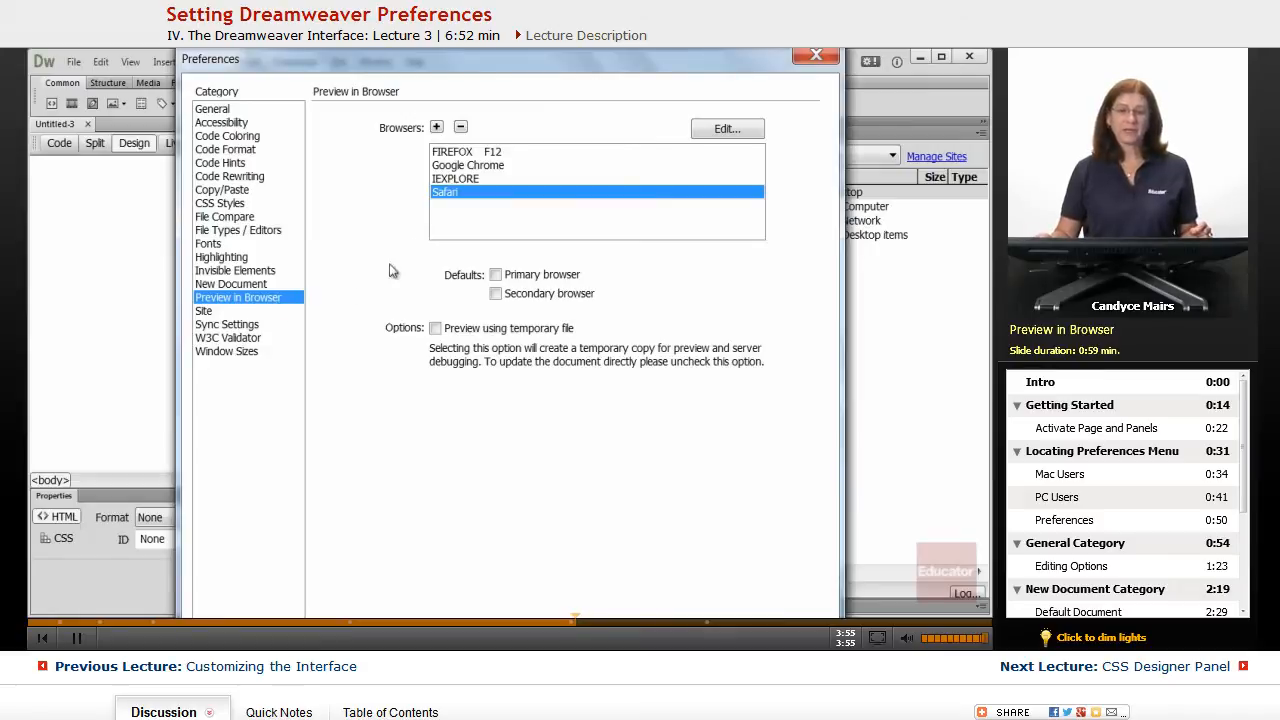
mouse_move(498, 210)
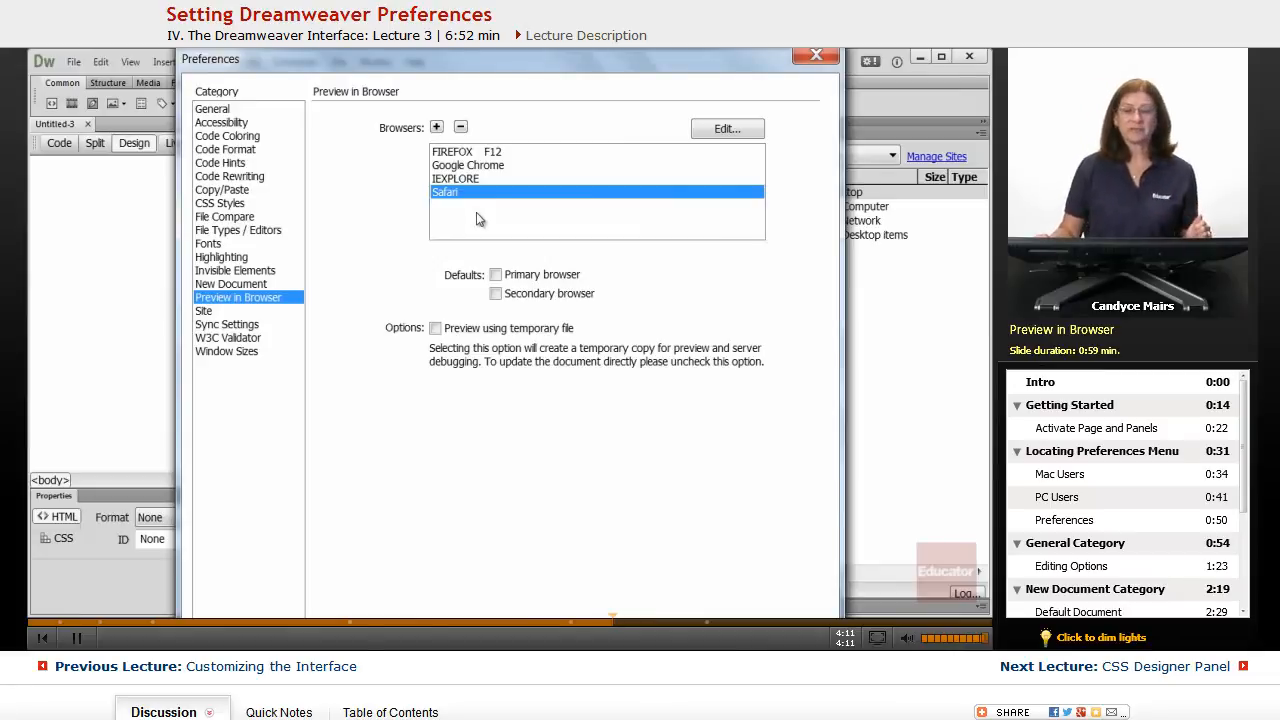
mouse_move(458, 115)
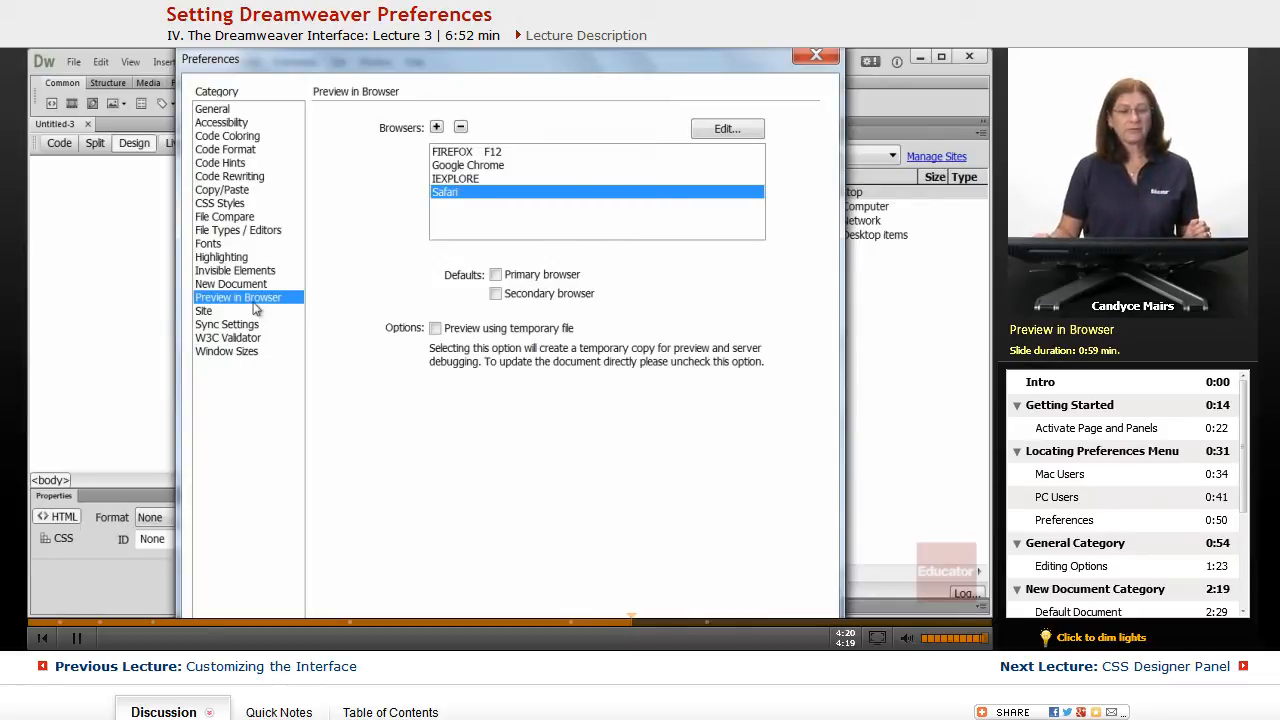
mouse_move(450, 255)
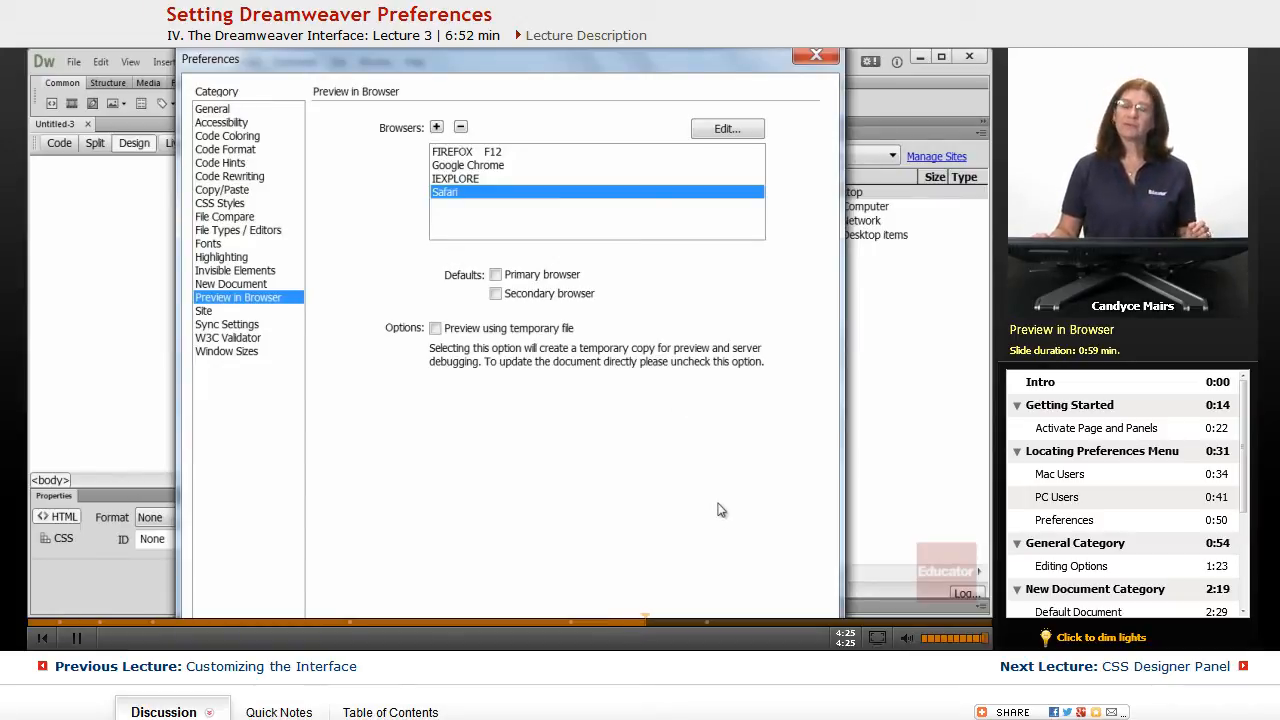
mouse_move(589, 437)
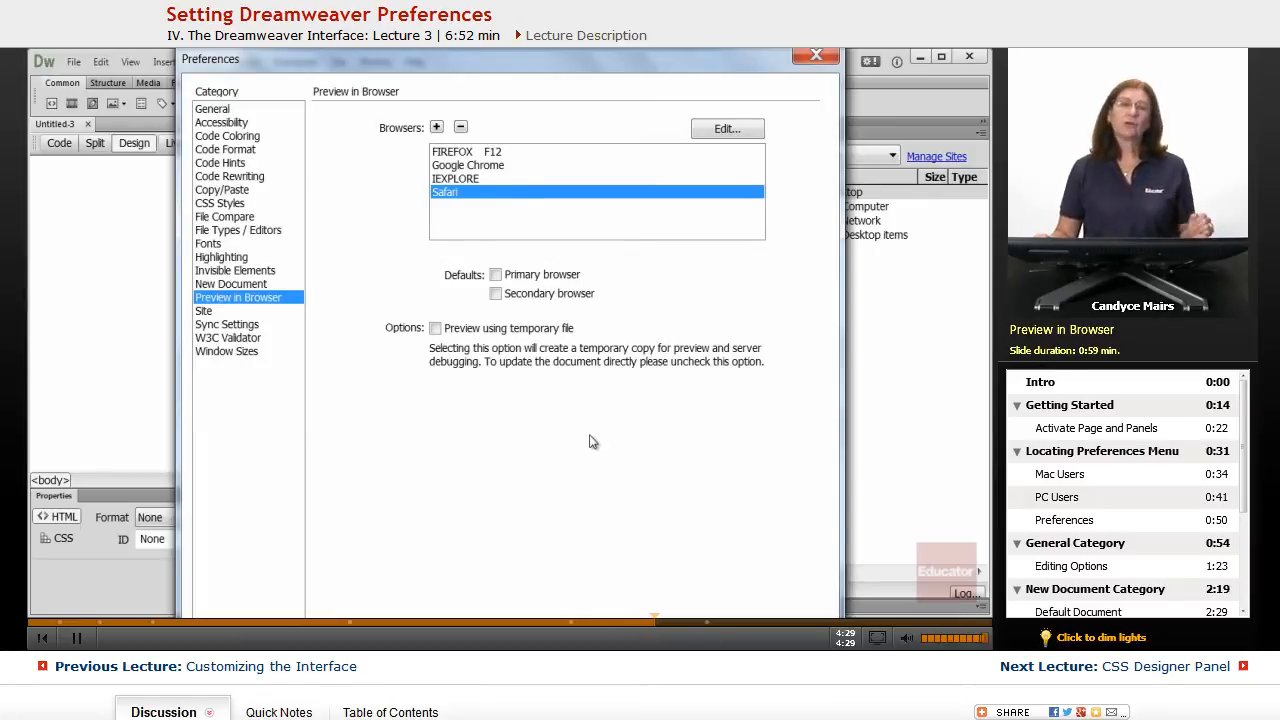
mouse_move(595, 427)
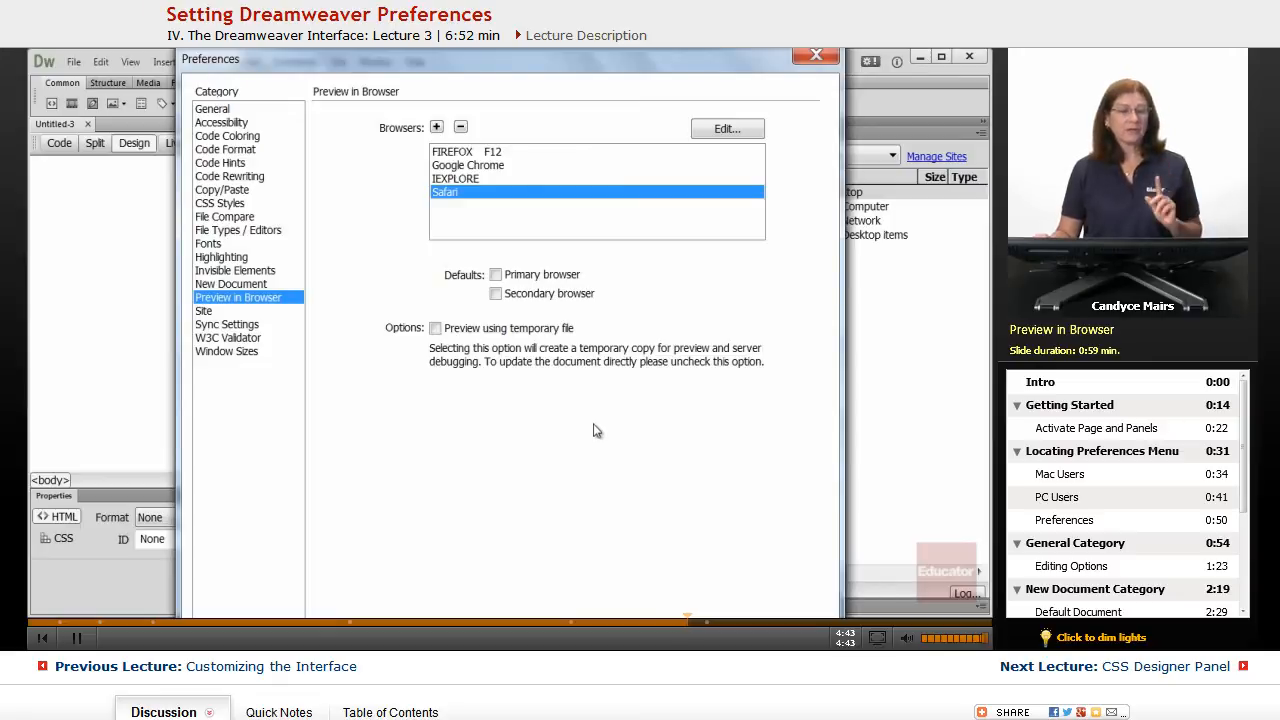
mouse_move(610, 443)
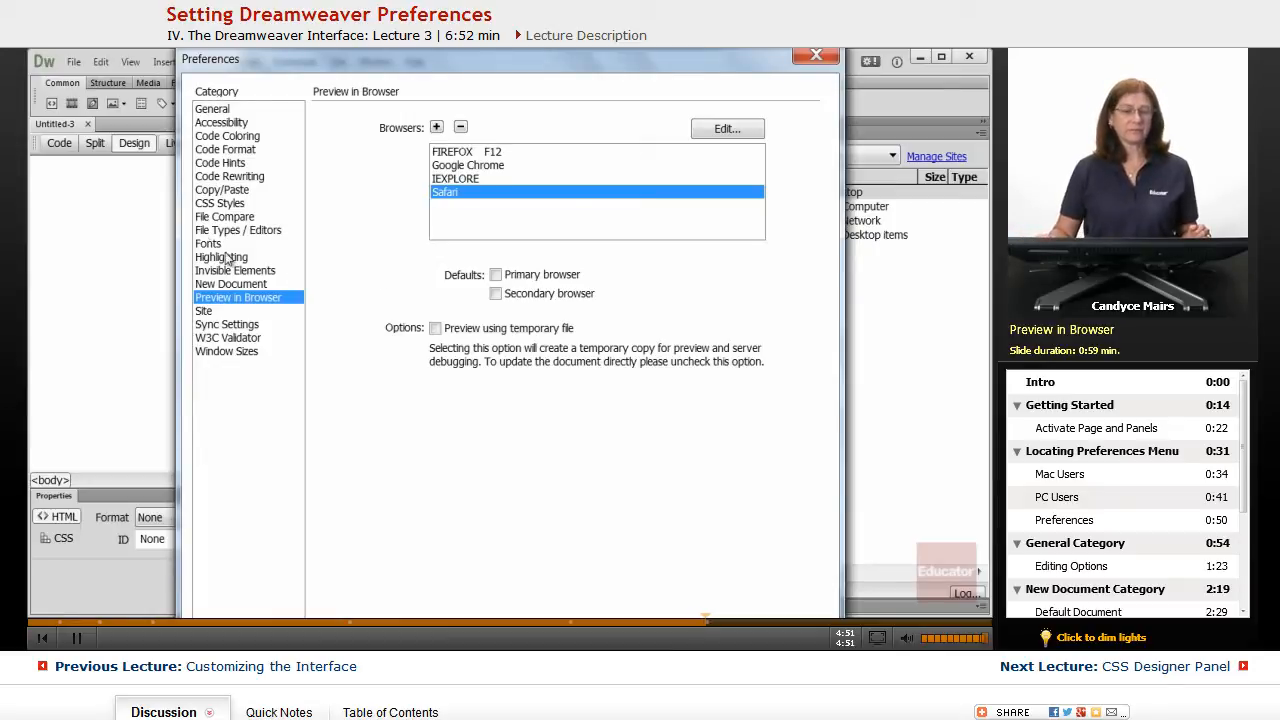
Show the Fonts category with Source Code Pro 11 pt for code view.
click(208, 243)
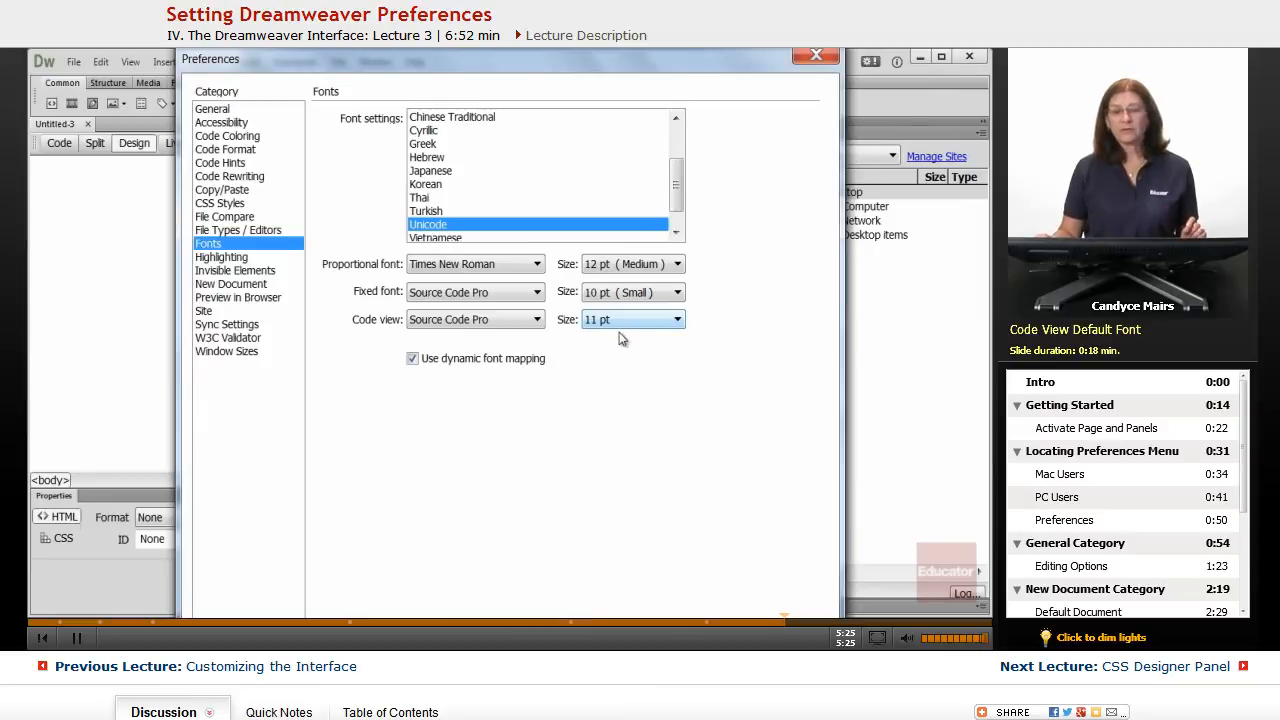
mouse_move(617, 335)
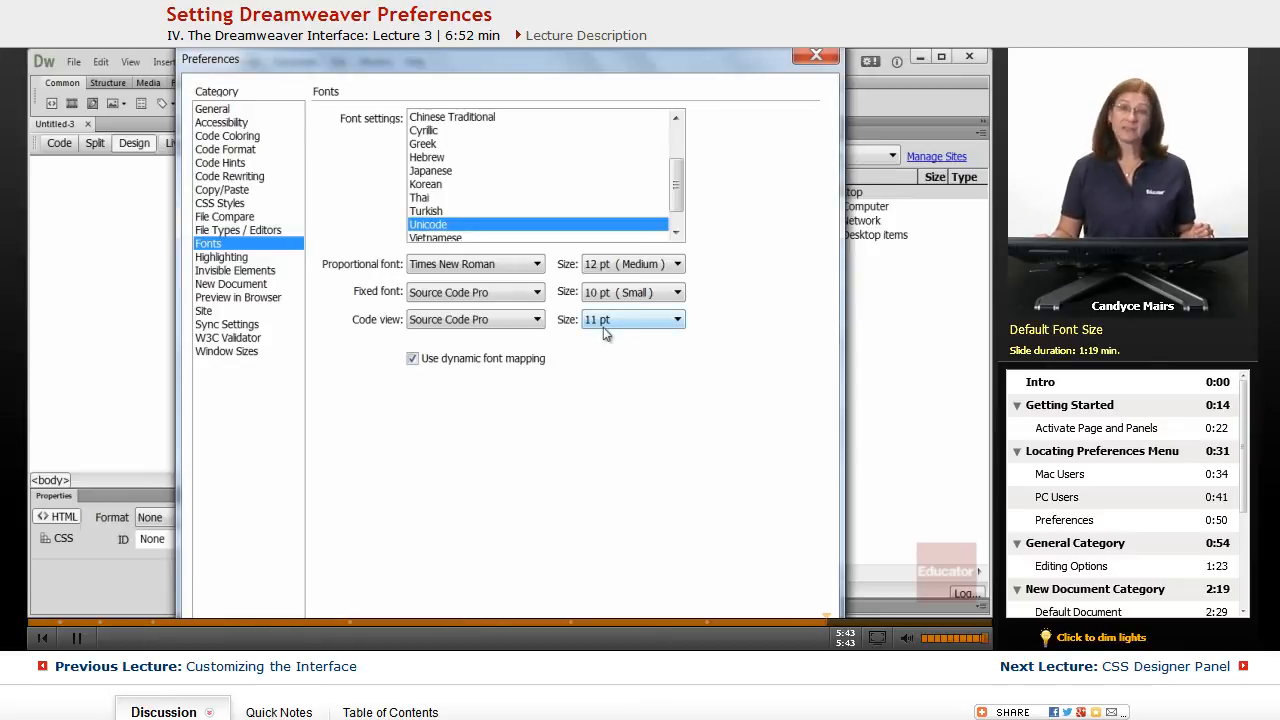
mouse_move(575, 358)
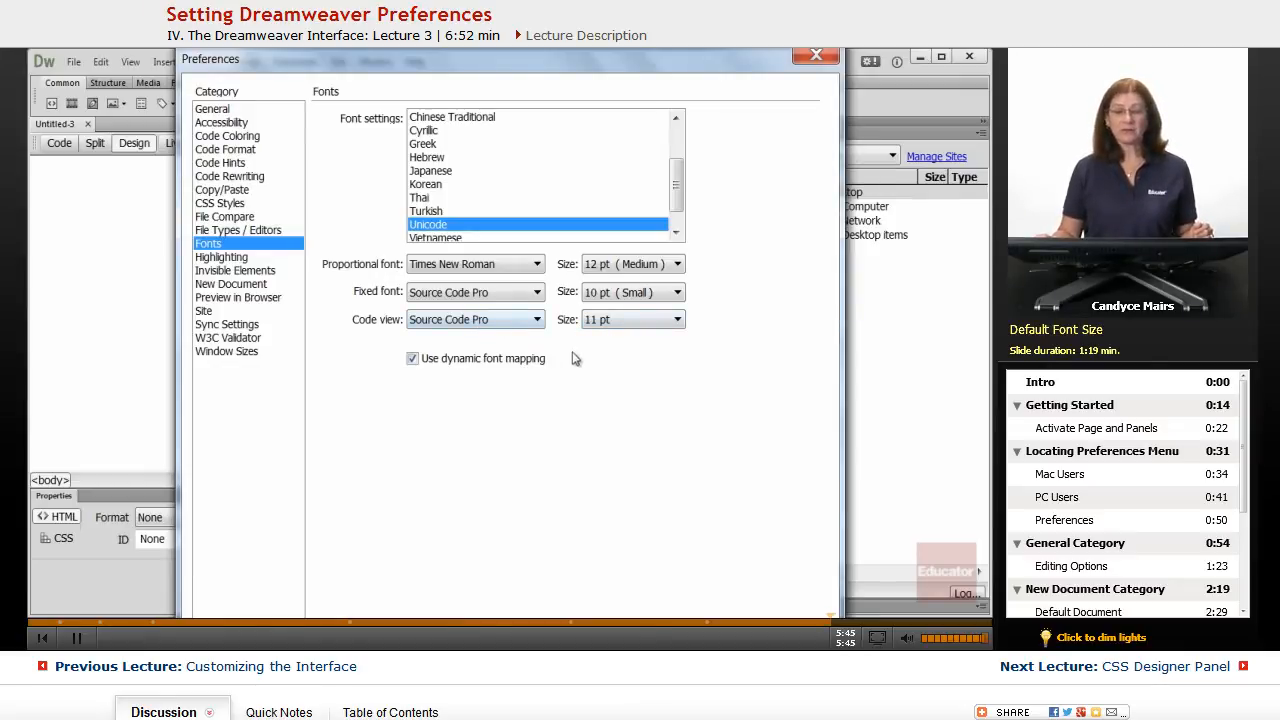
mouse_move(590, 490)
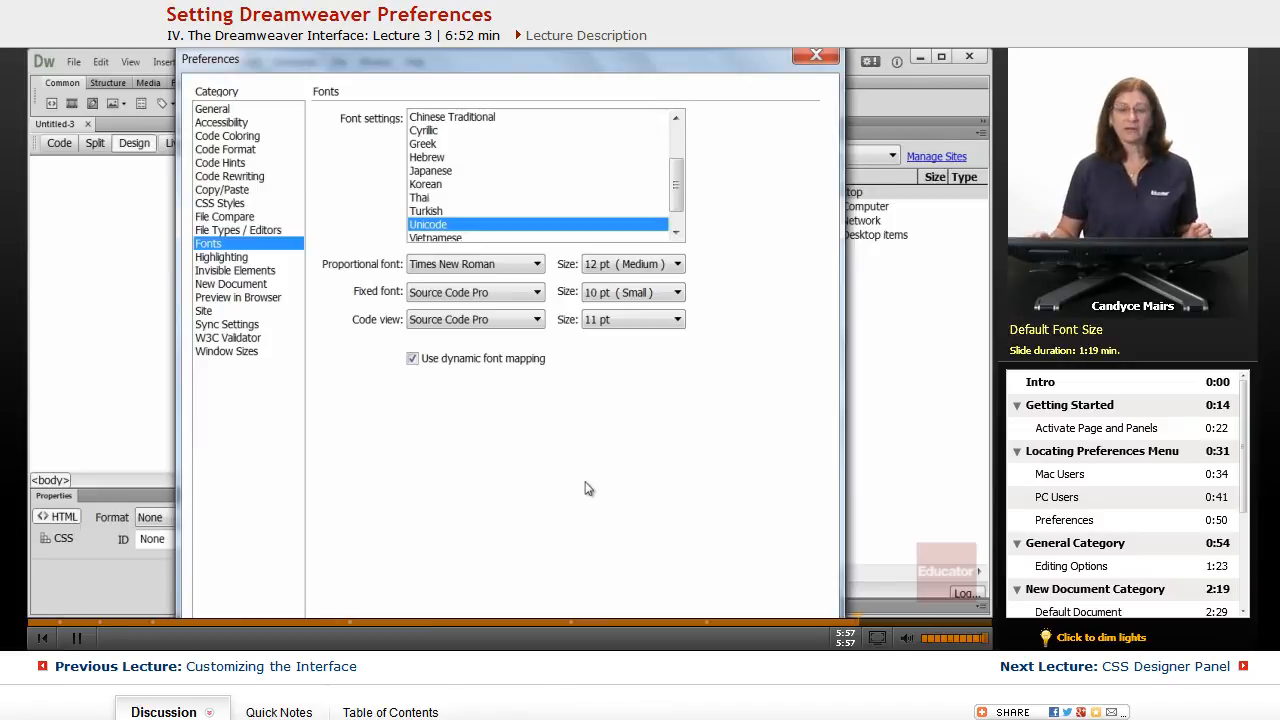
mouse_move(698, 323)
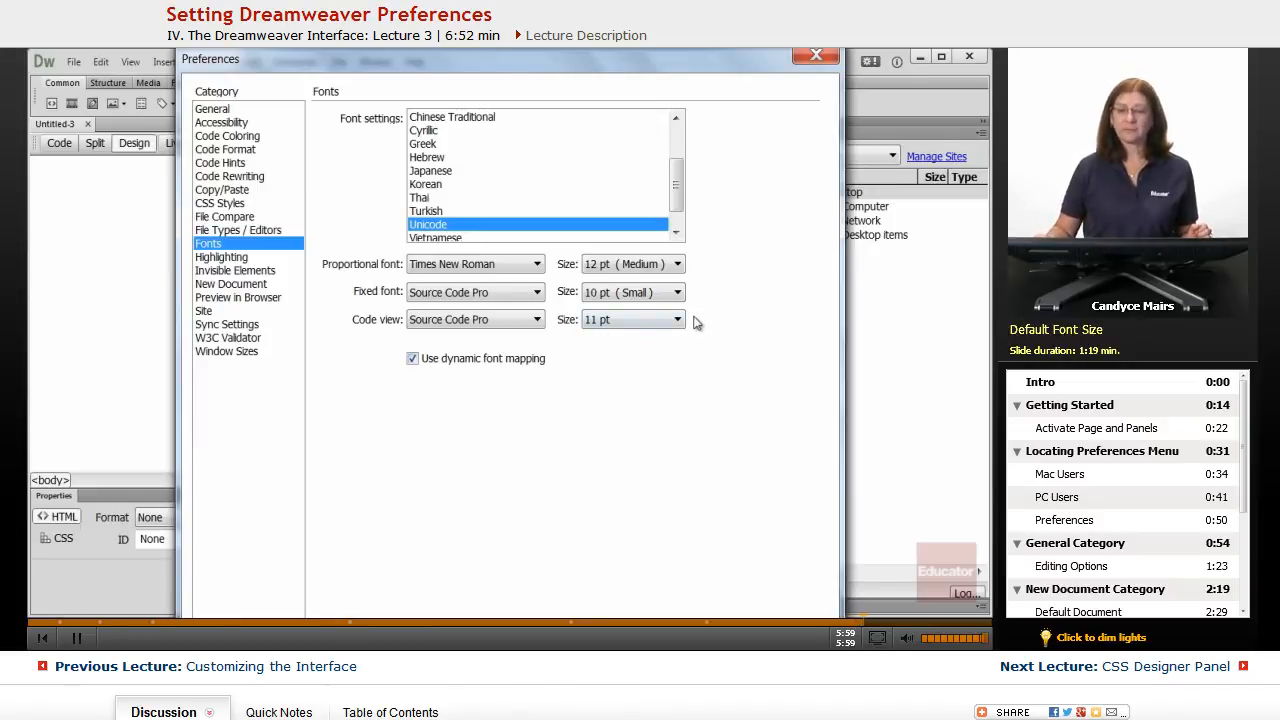
Keep the code view font size at 11 pt and close the Preferences dialog.
click(677, 319)
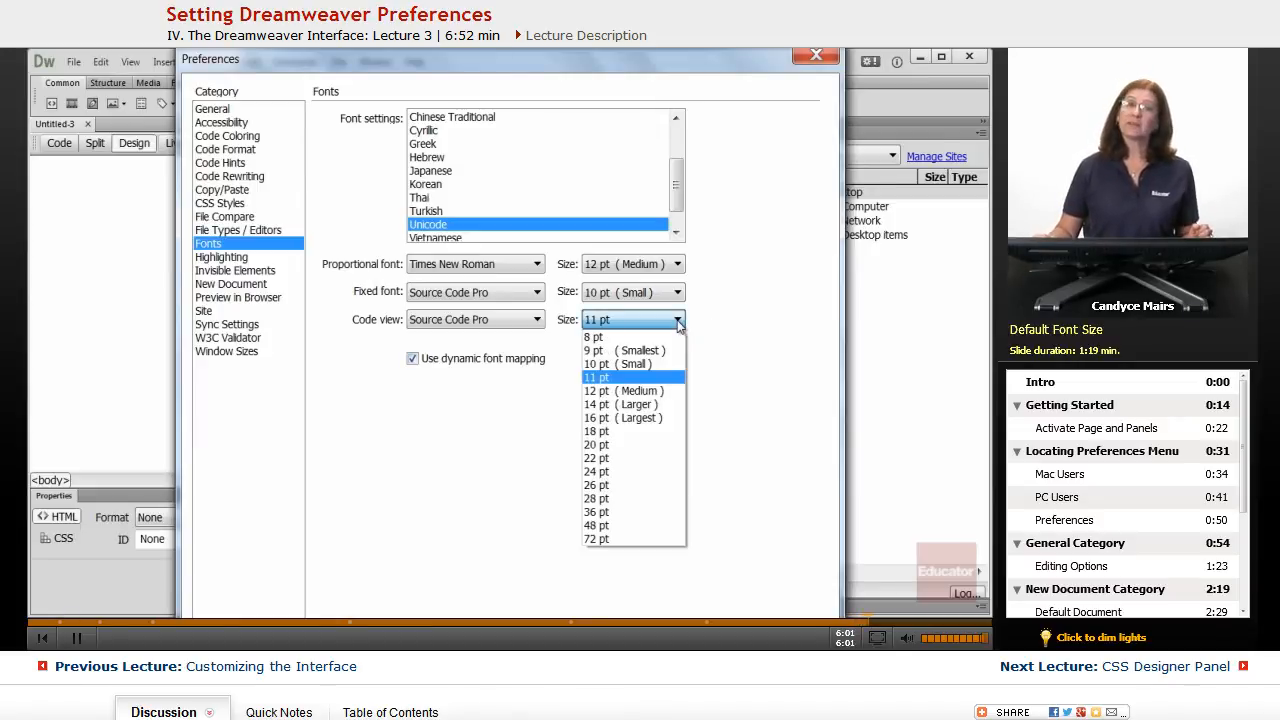
mouse_move(625, 390)
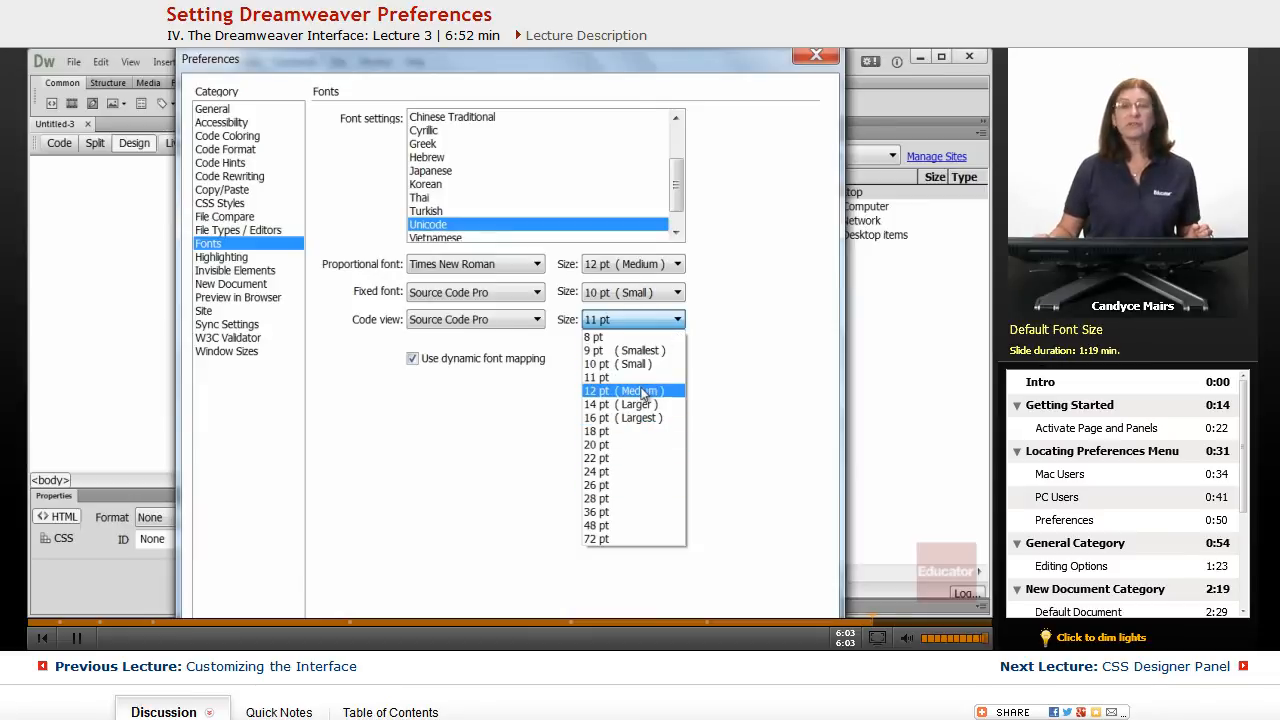
click(596, 377)
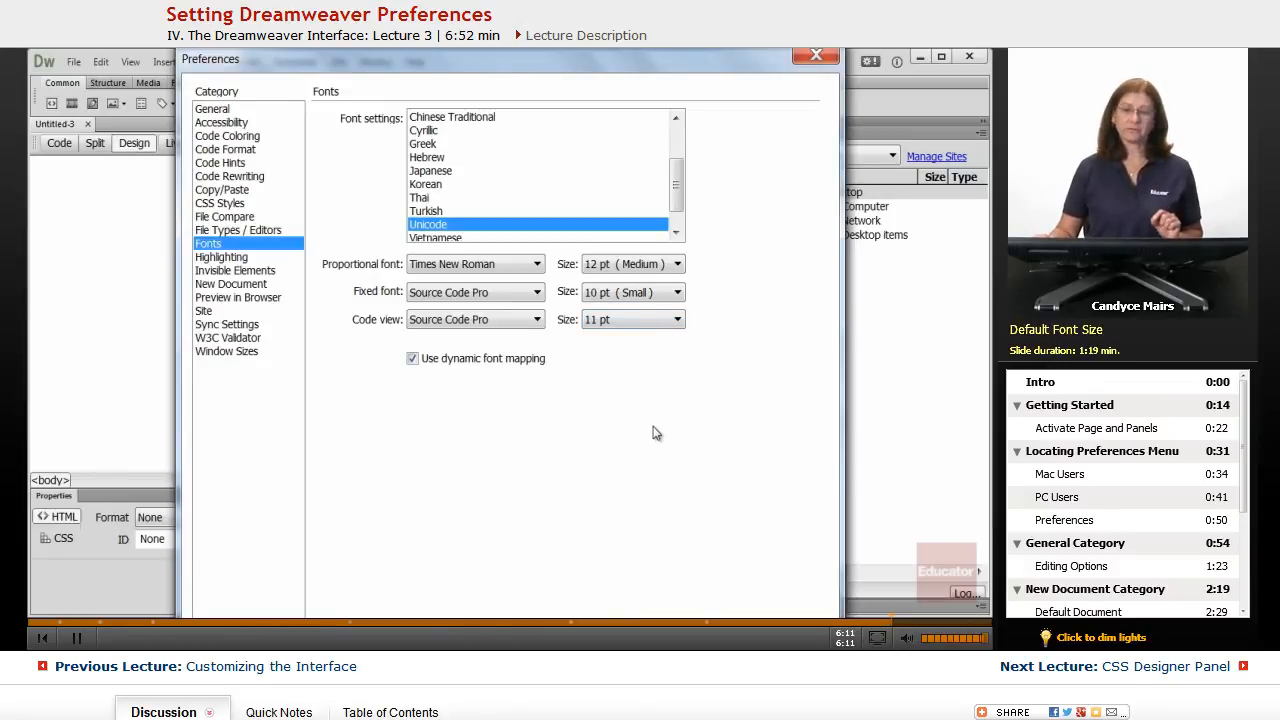
mouse_move(661, 448)
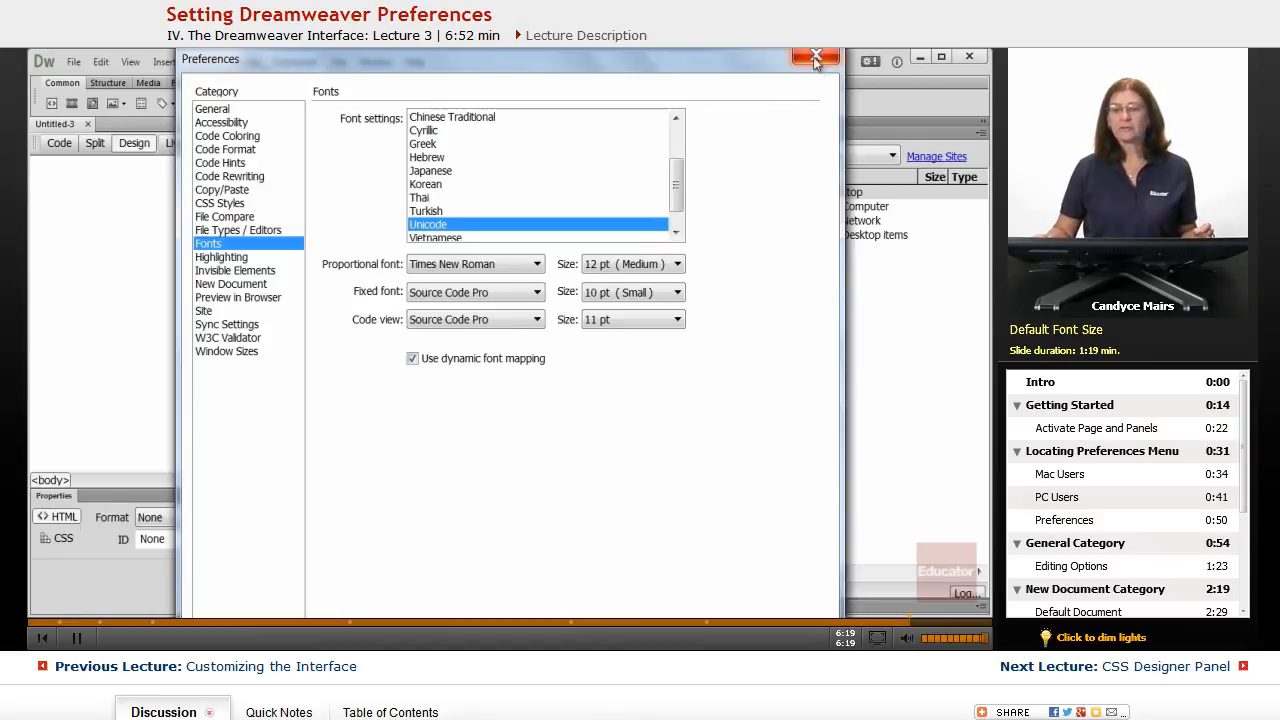
click(816, 56)
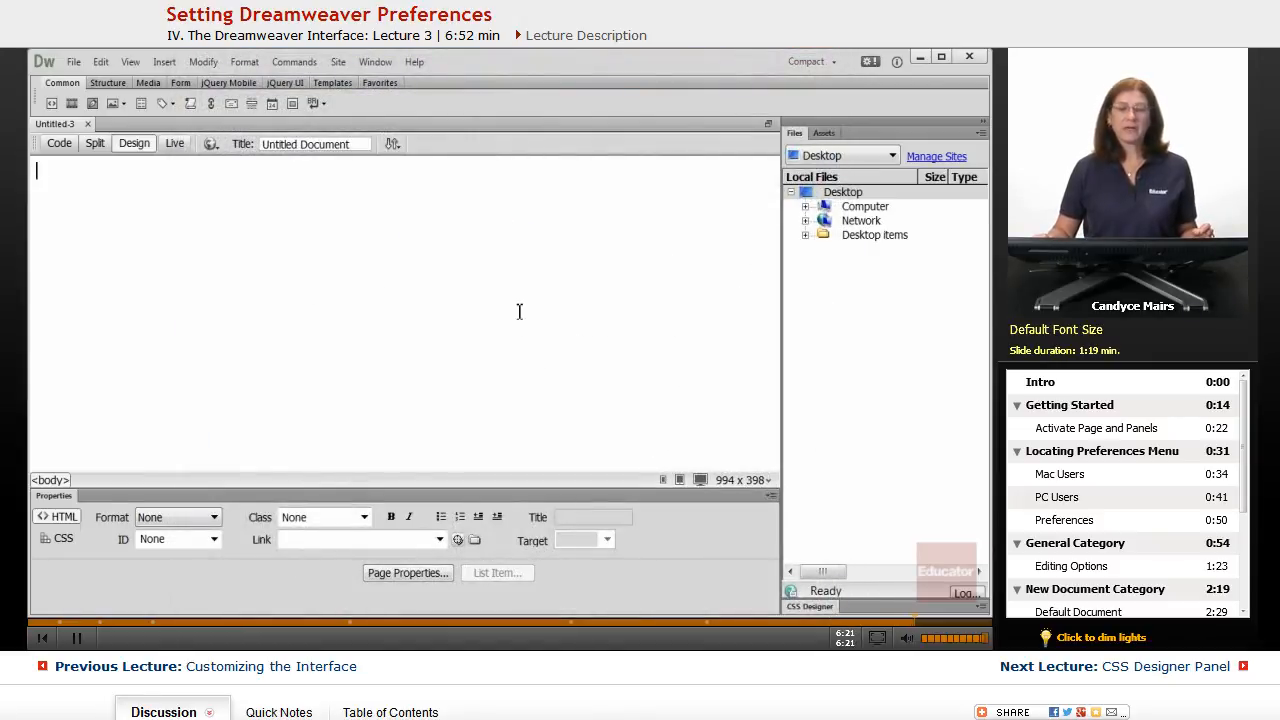